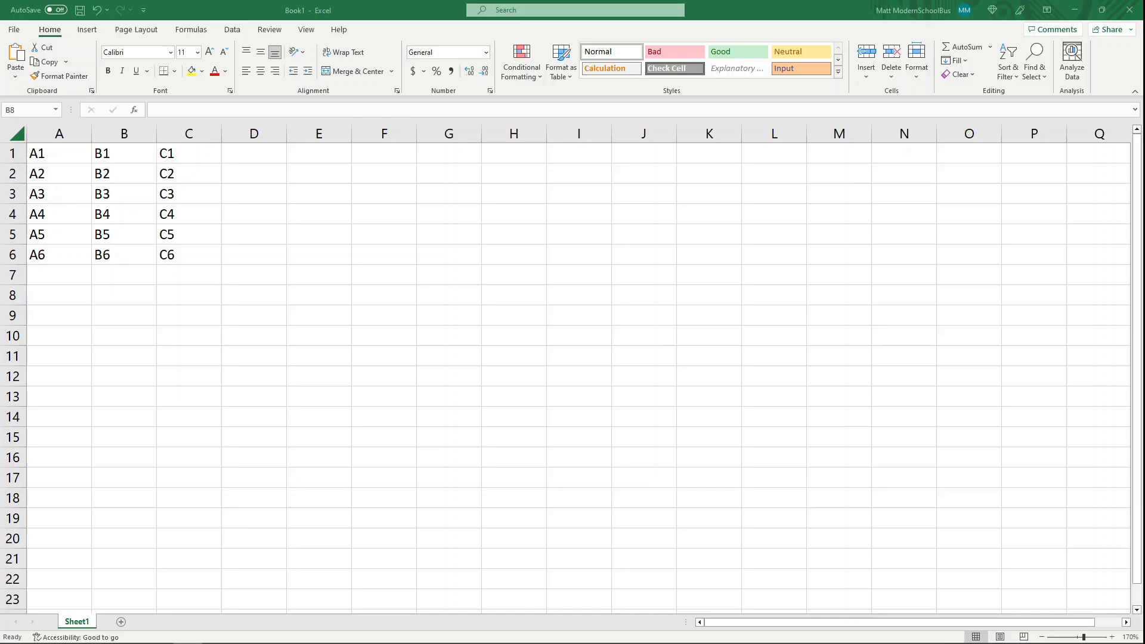
mouse_move(643, 405)
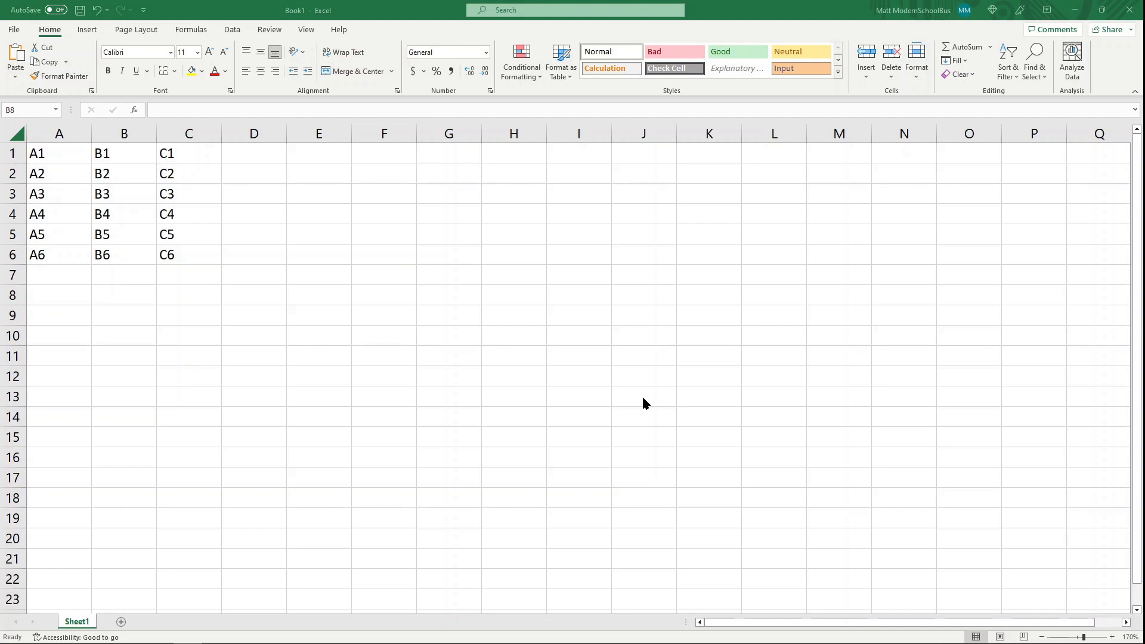
mouse_move(330, 353)
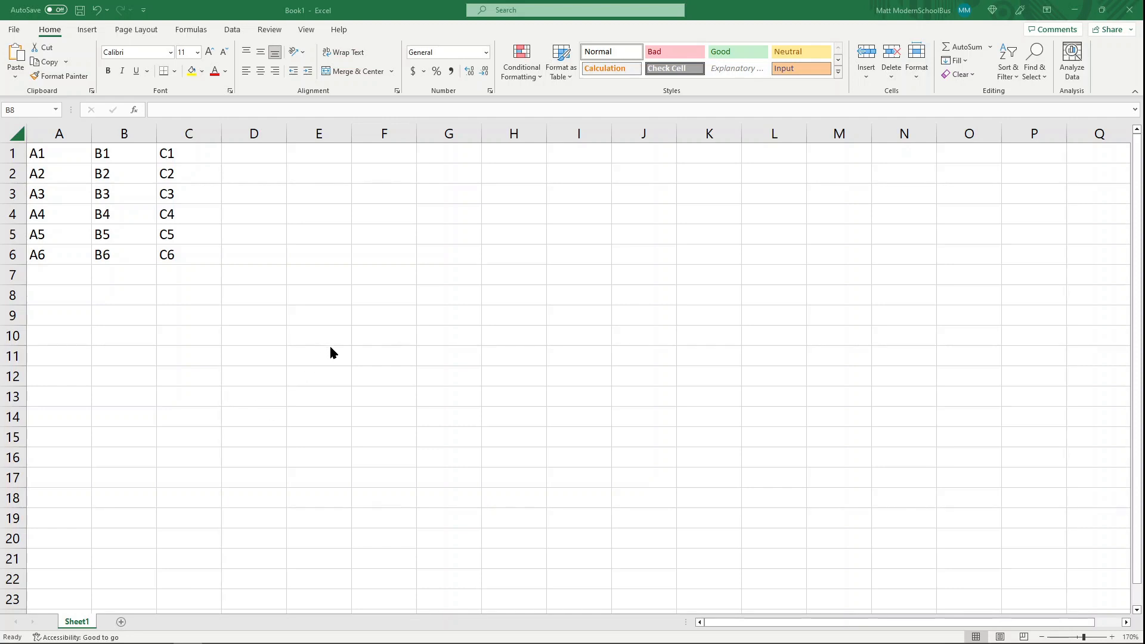
mouse_move(234, 317)
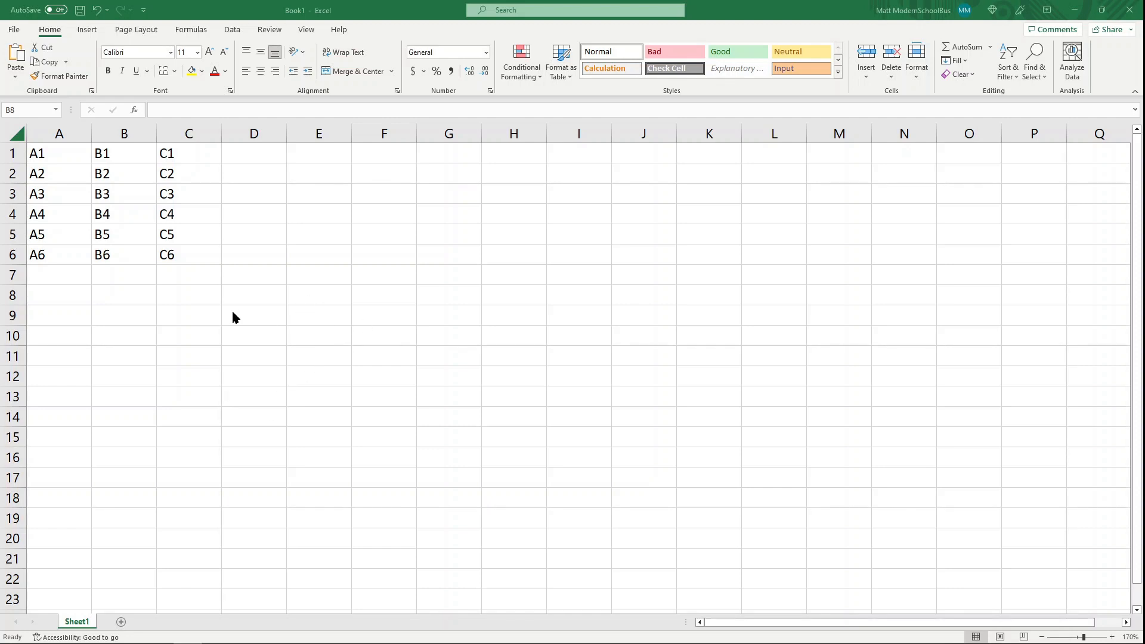
Select columns A, B and C and row 1 to show how column and row references work
left_click(59, 132)
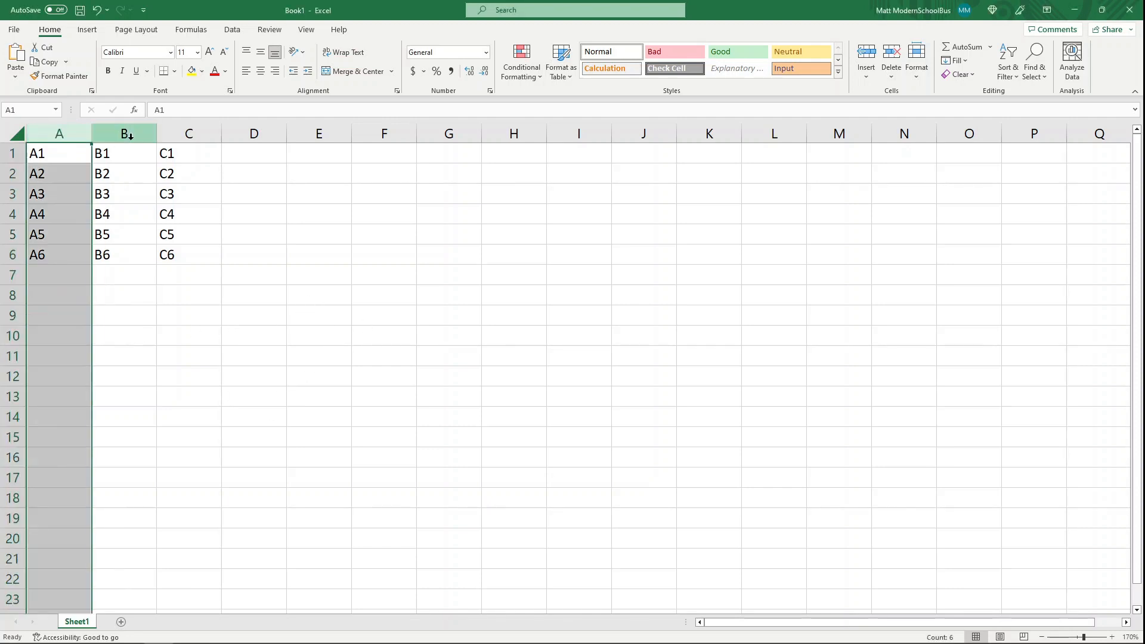
left_click(188, 132)
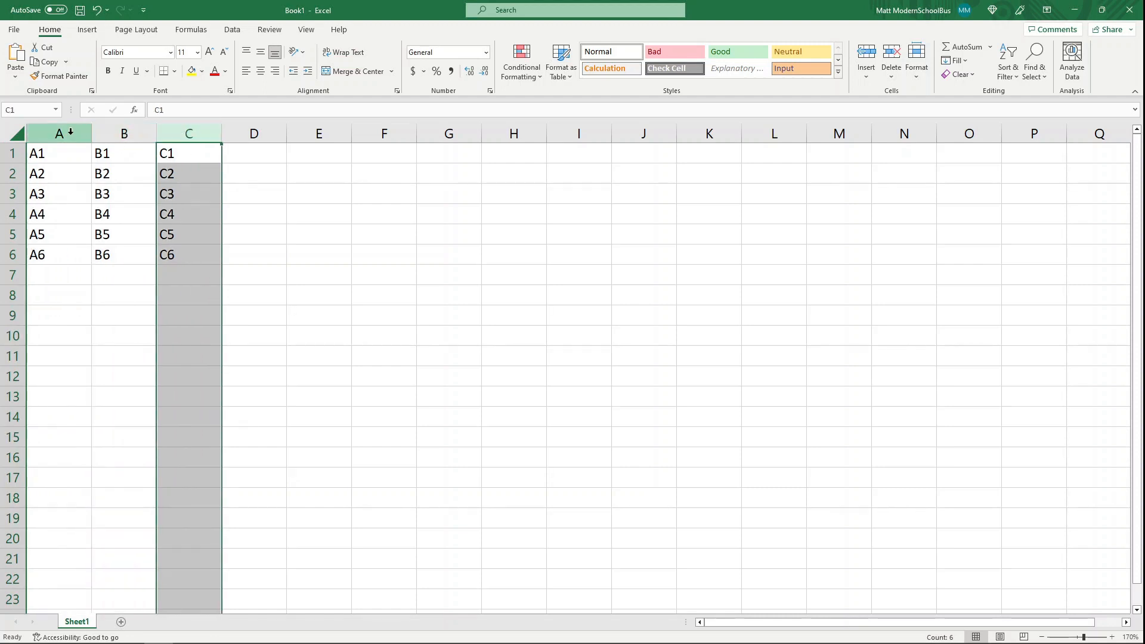
left_click(103, 154)
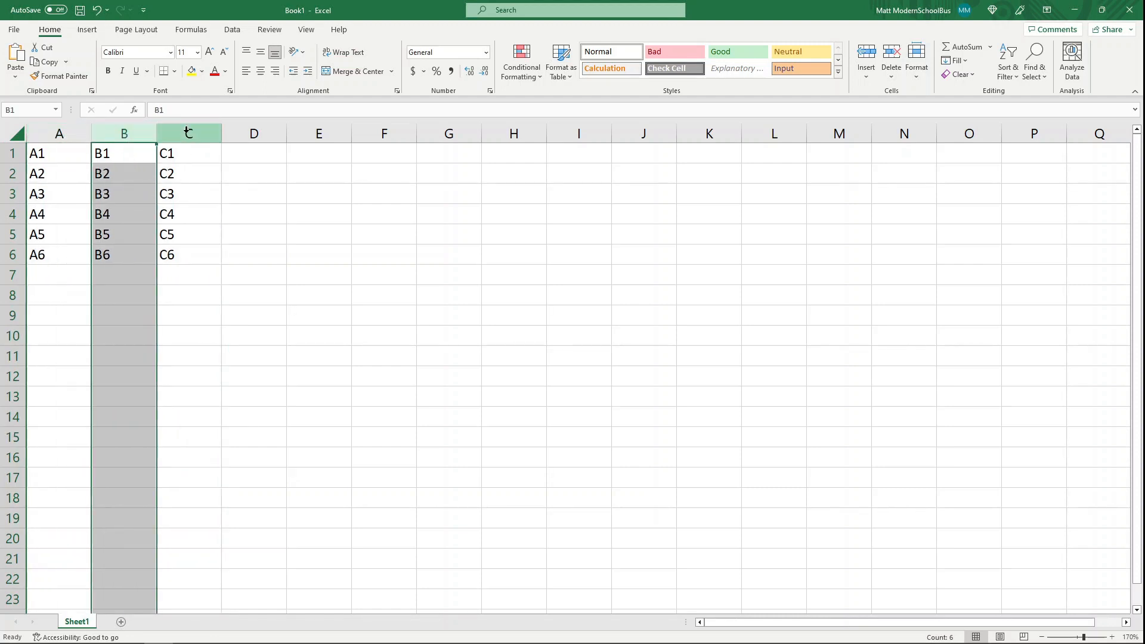
left_click(188, 133)
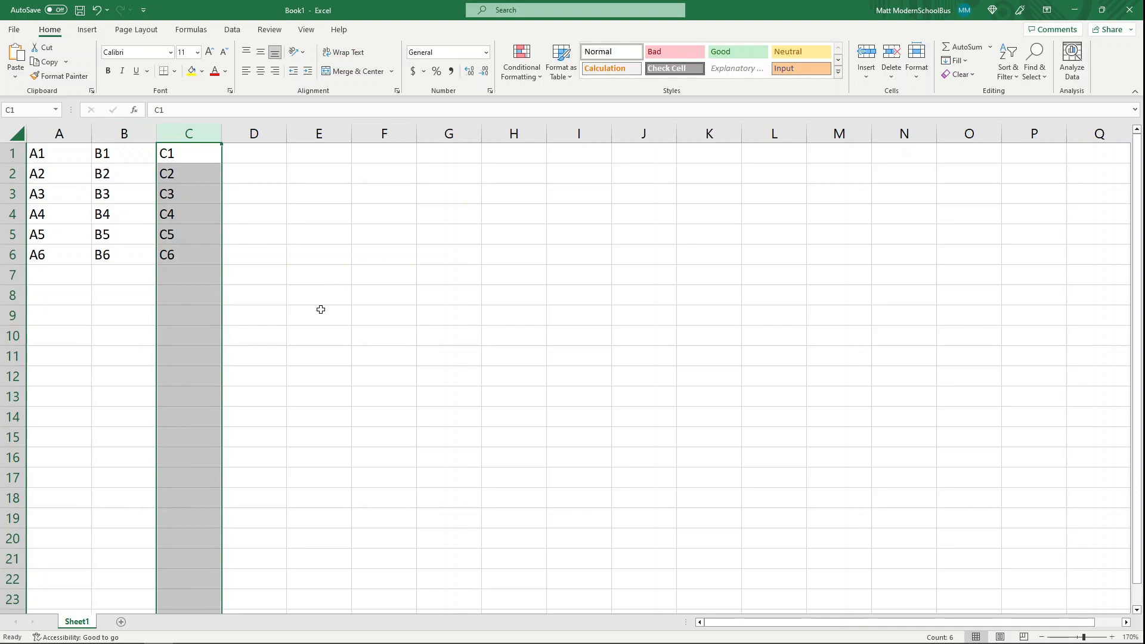
mouse_move(150, 203)
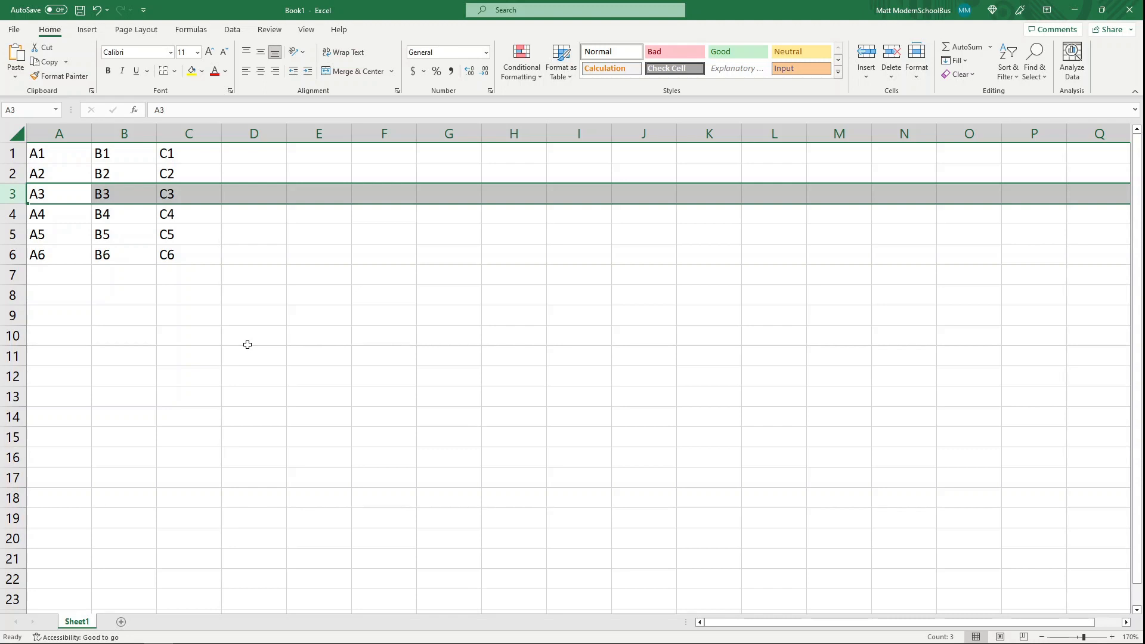
left_click(122, 295)
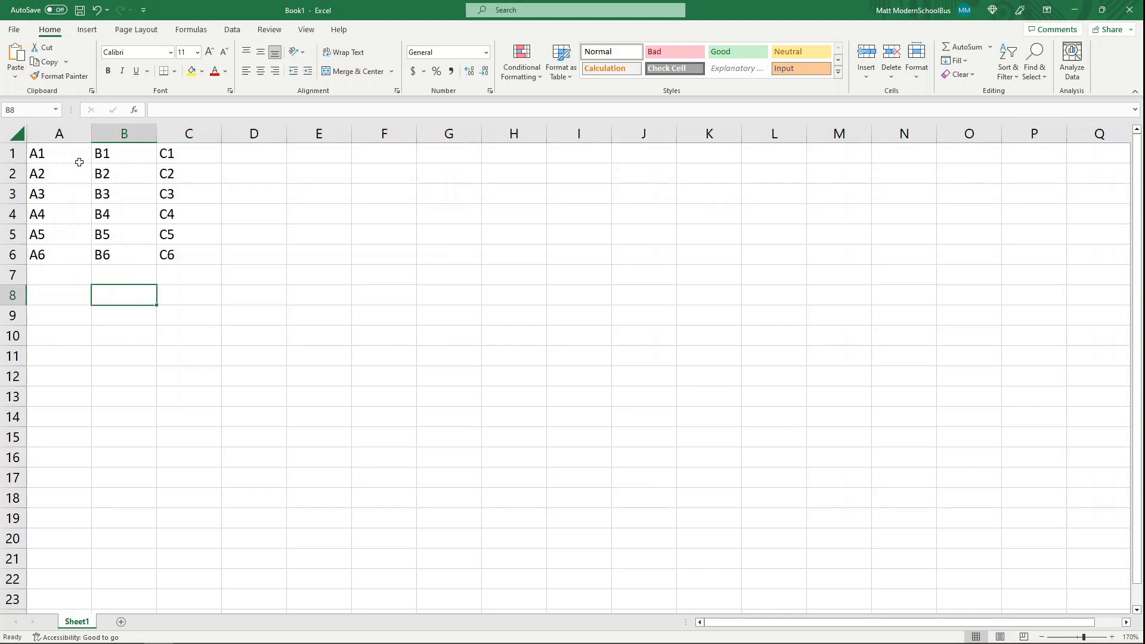
left_click(59, 154)
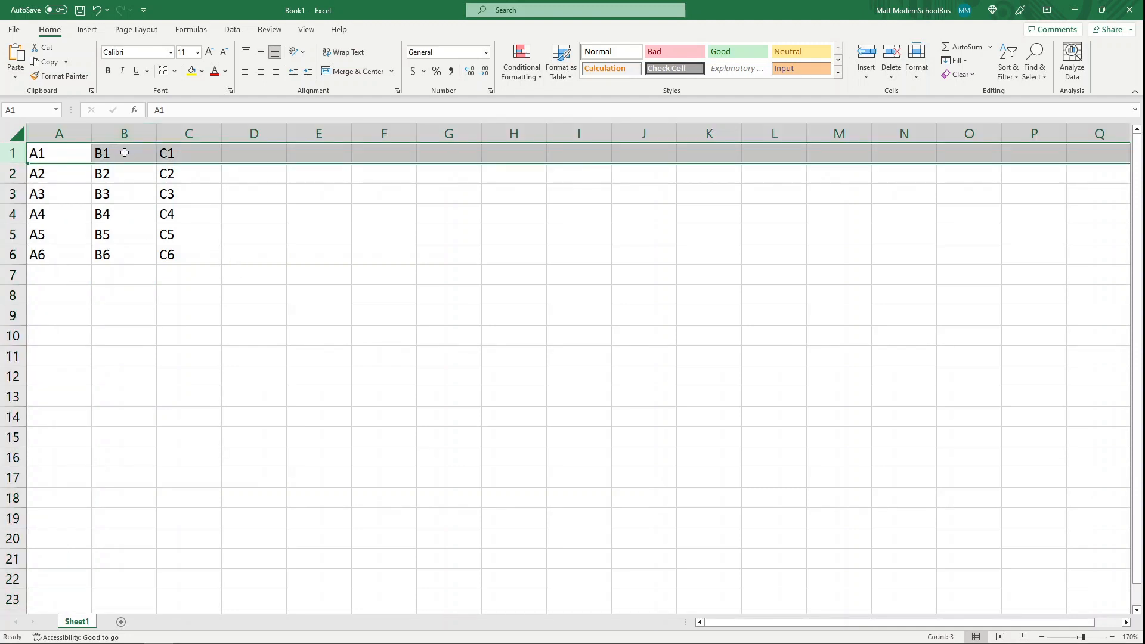
Pick example cells B3, C6, D11 and E6 and rows 3 and 6 to illustrate cell addresses
left_click(12, 193)
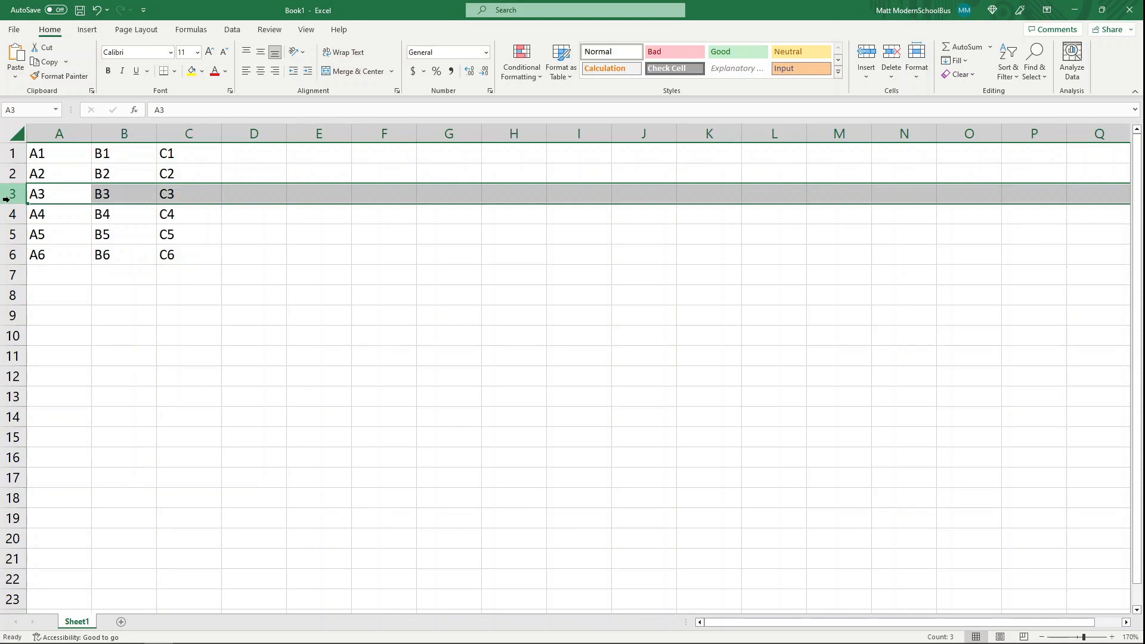
left_click(123, 193)
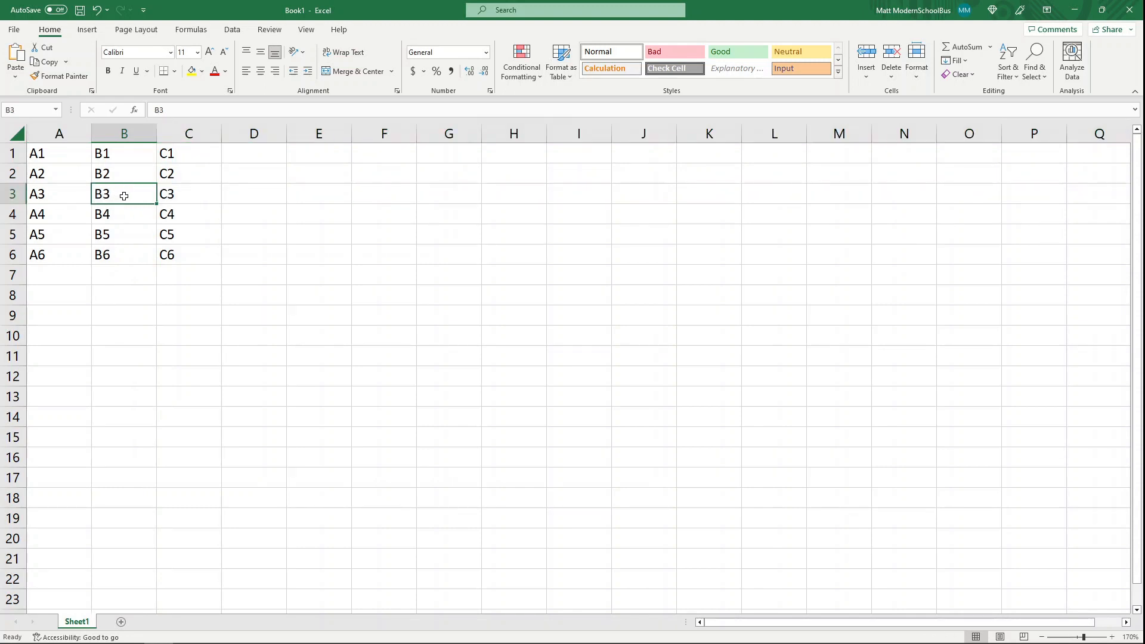
left_click(188, 254)
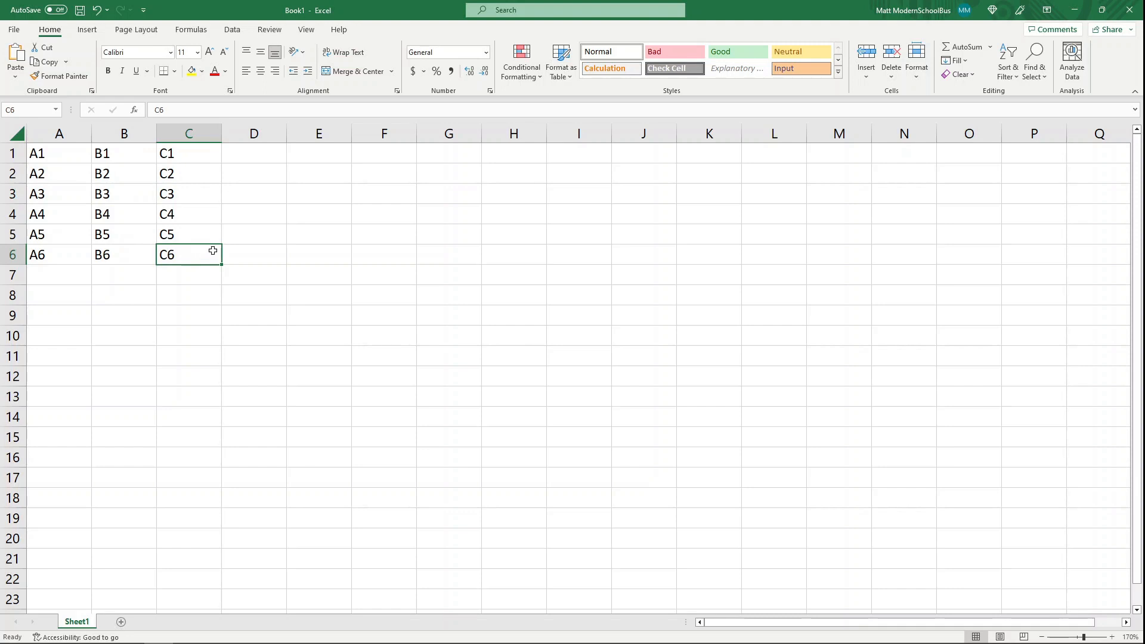
left_click(188, 133)
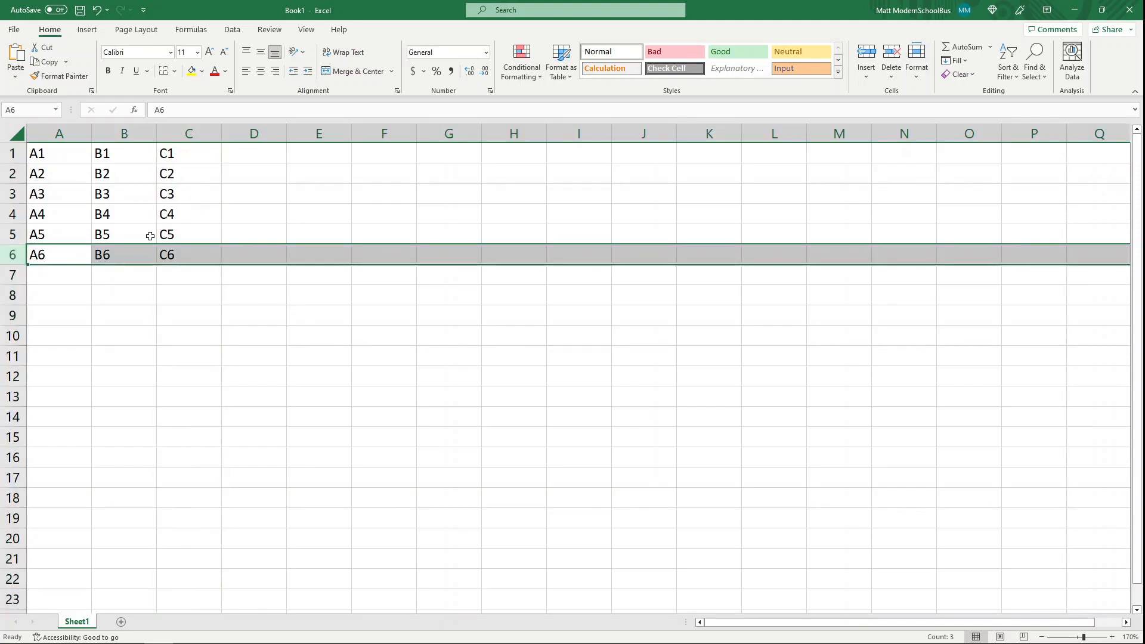
left_click(253, 355)
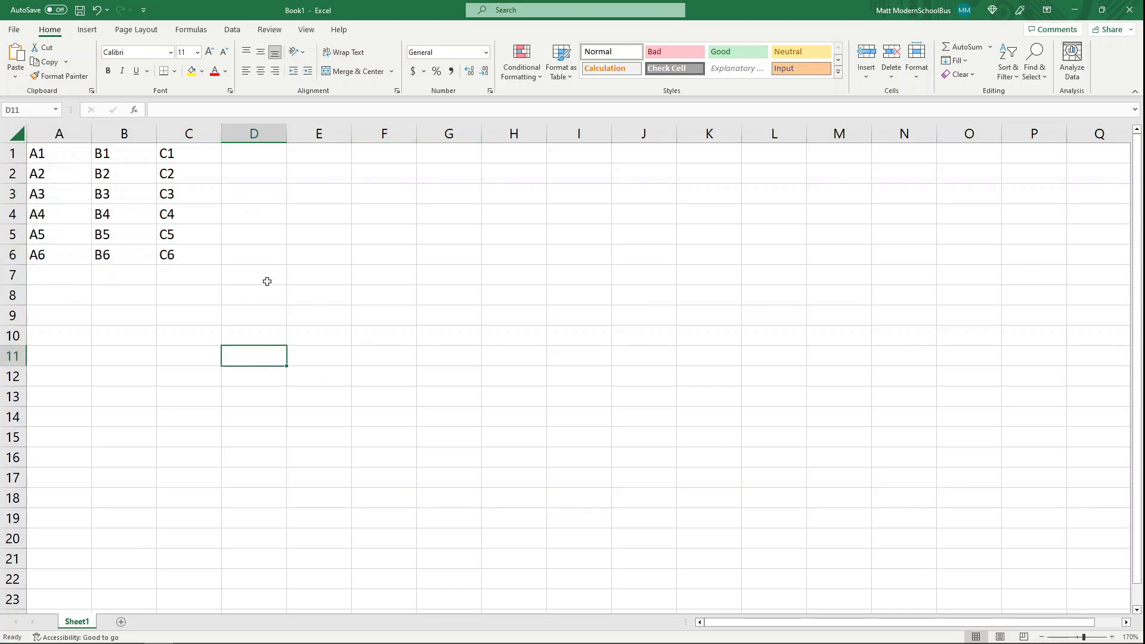
left_click(318, 254)
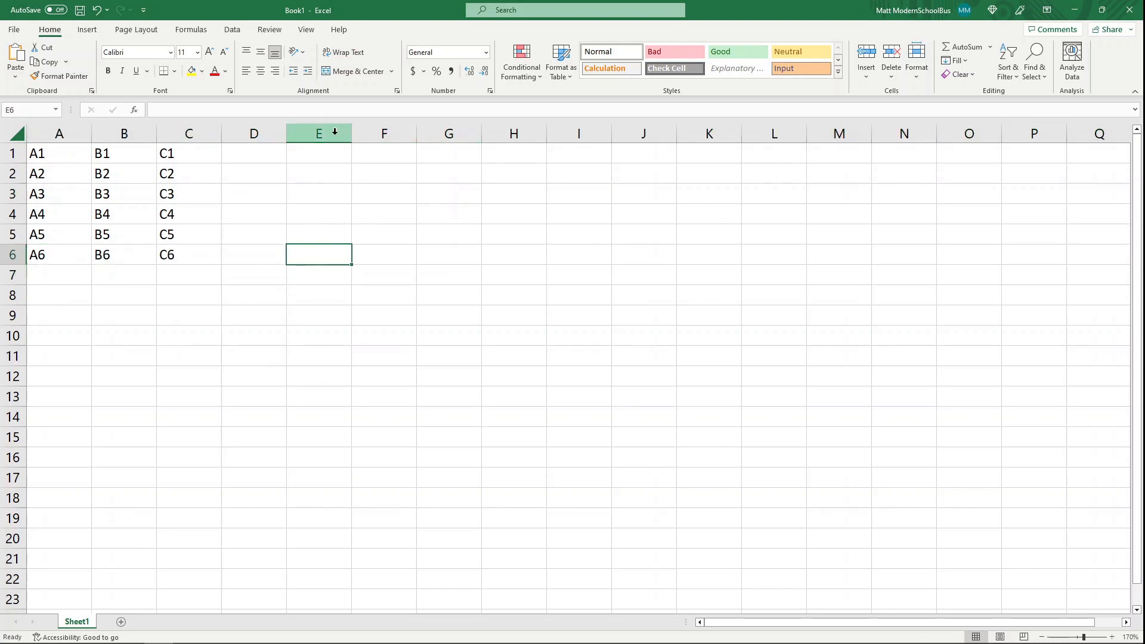
left_click(12, 254)
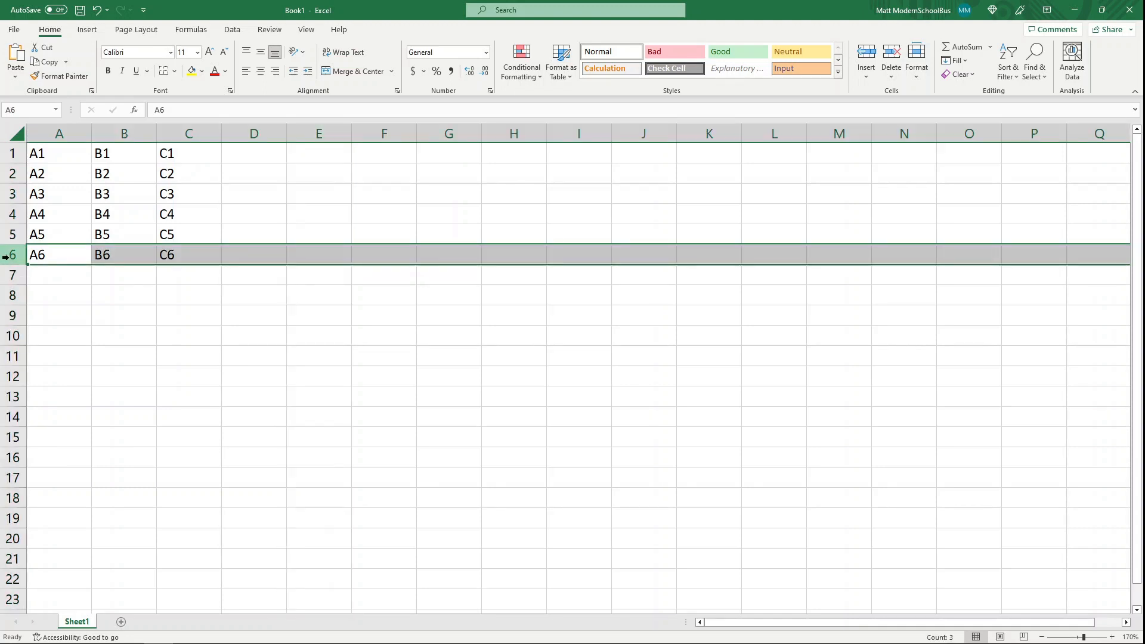
mouse_move(452, 394)
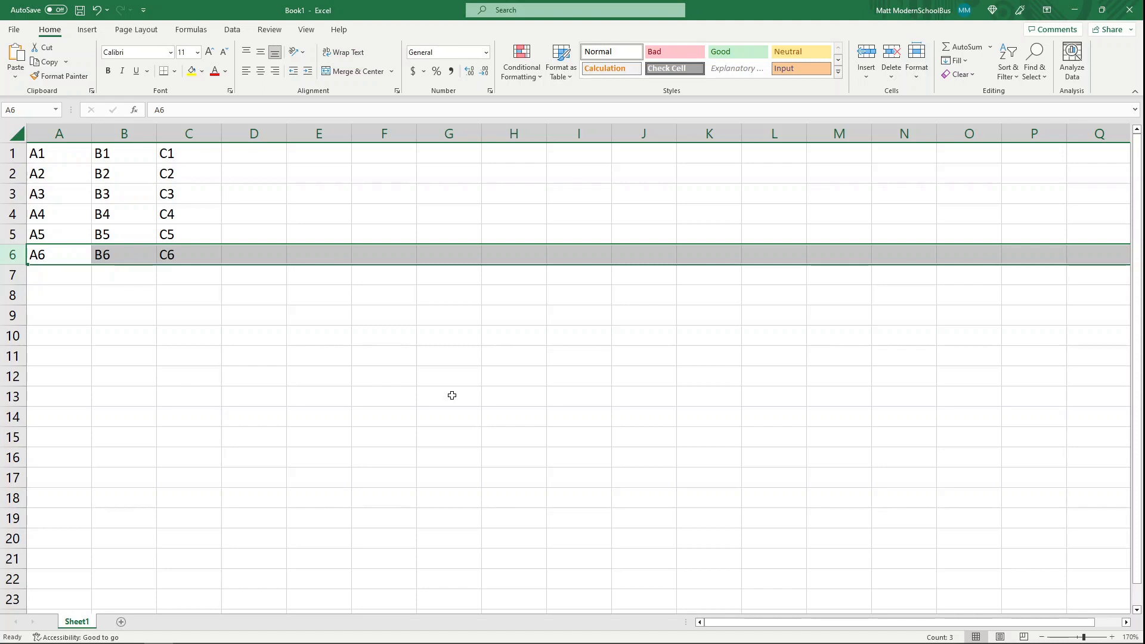
mouse_move(189, 391)
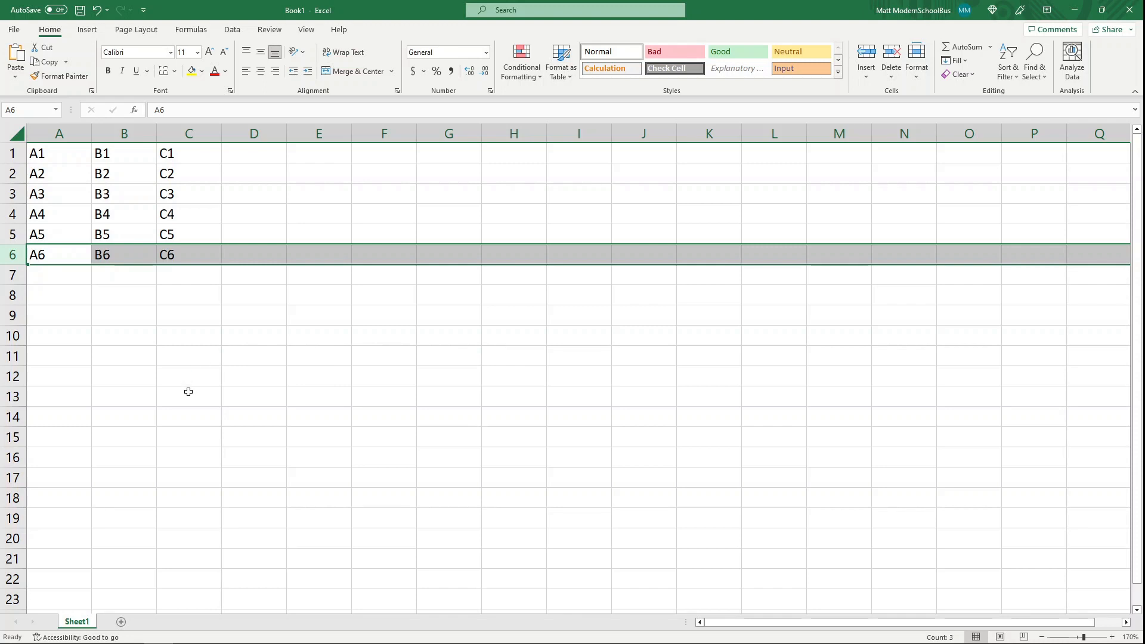
mouse_move(456, 396)
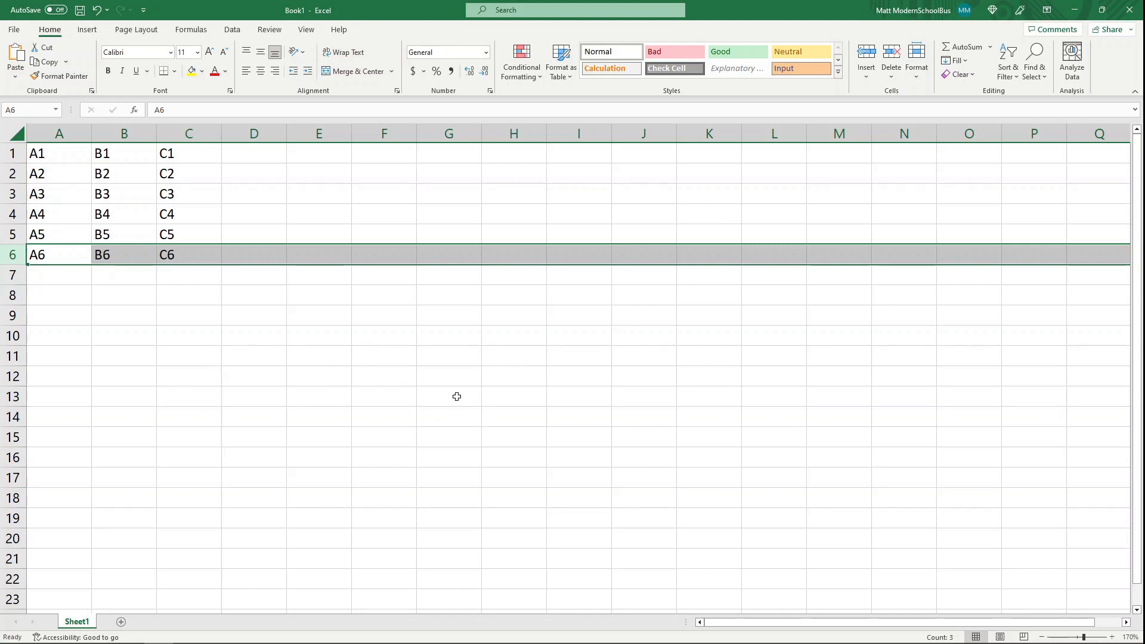
mouse_move(352, 344)
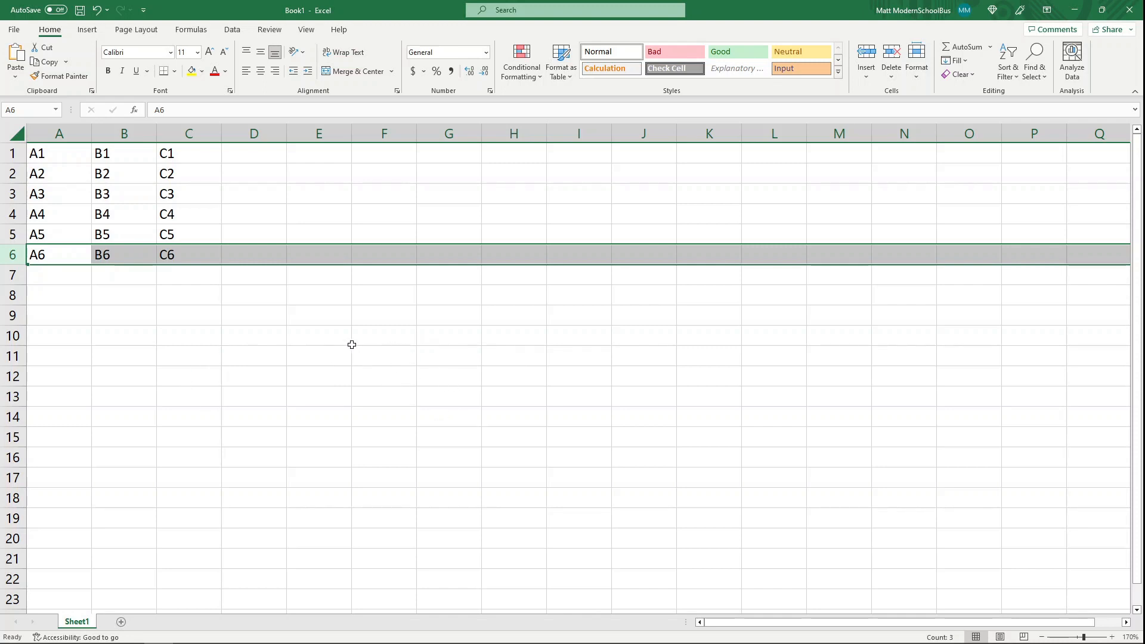
mouse_move(315, 370)
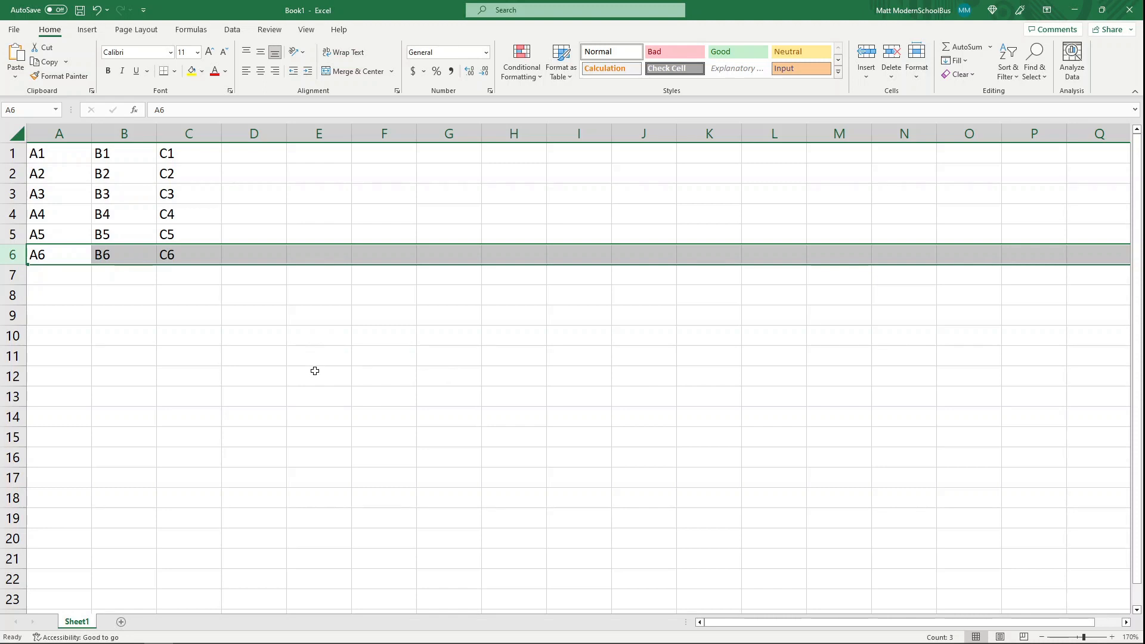
Enter 2 in A8 and 3 in B8, then move to C8 for the sum
left_click(60, 294)
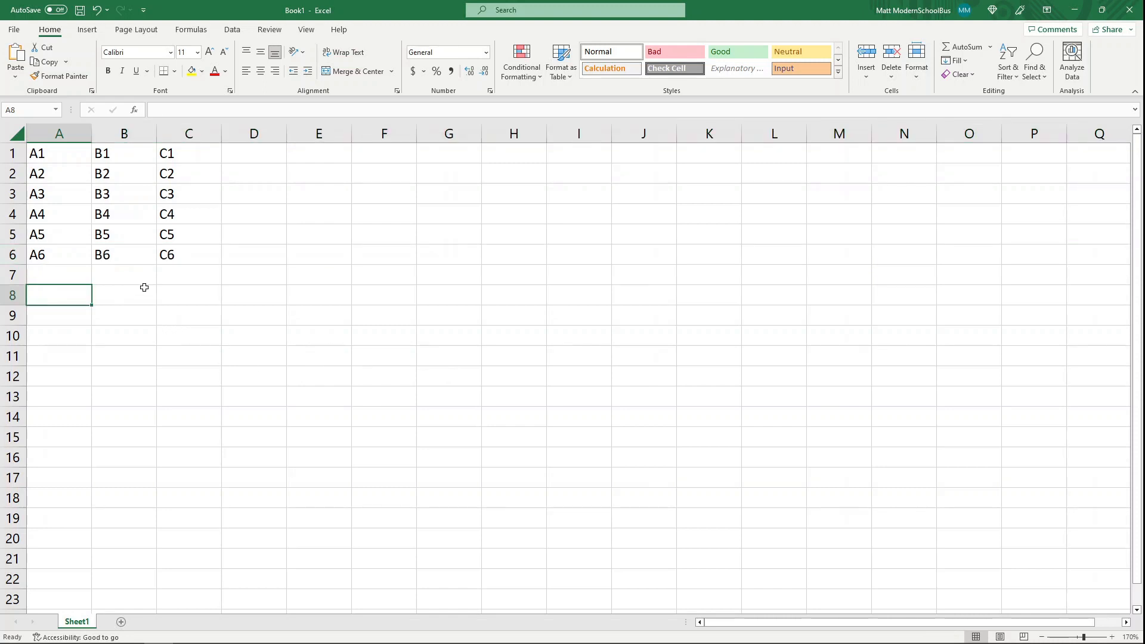
type("T")
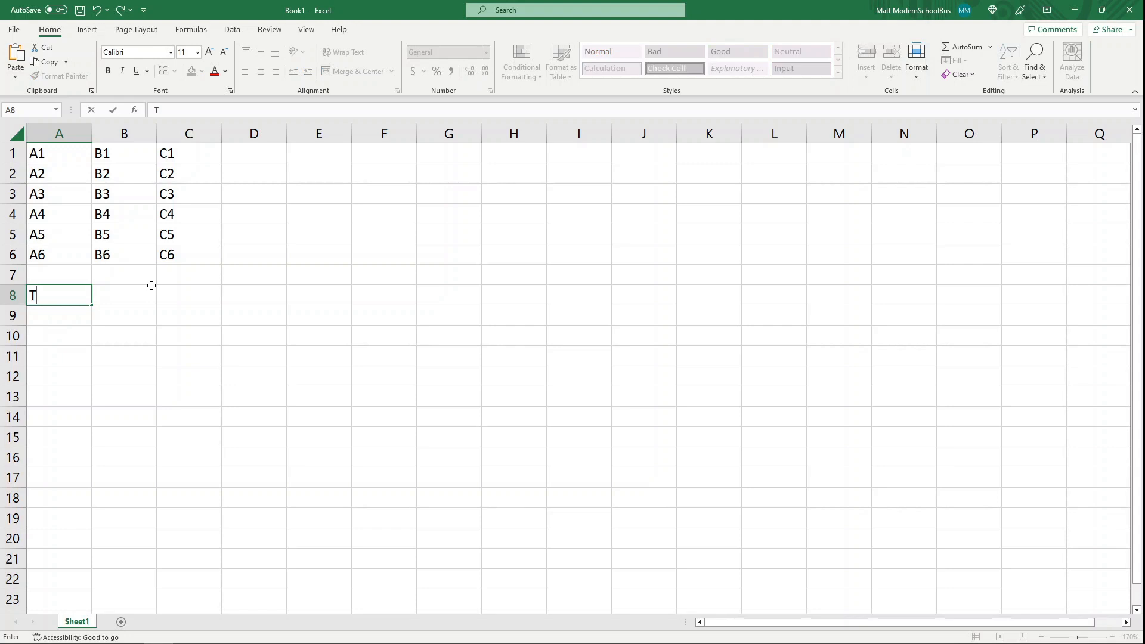
type("2")
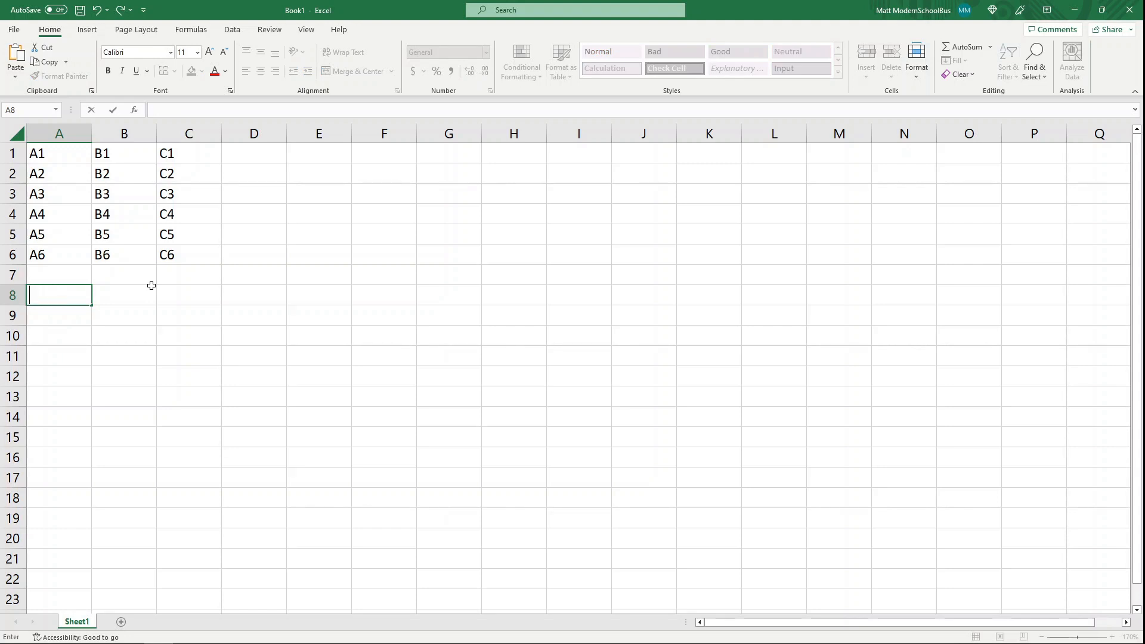
left_click(123, 295)
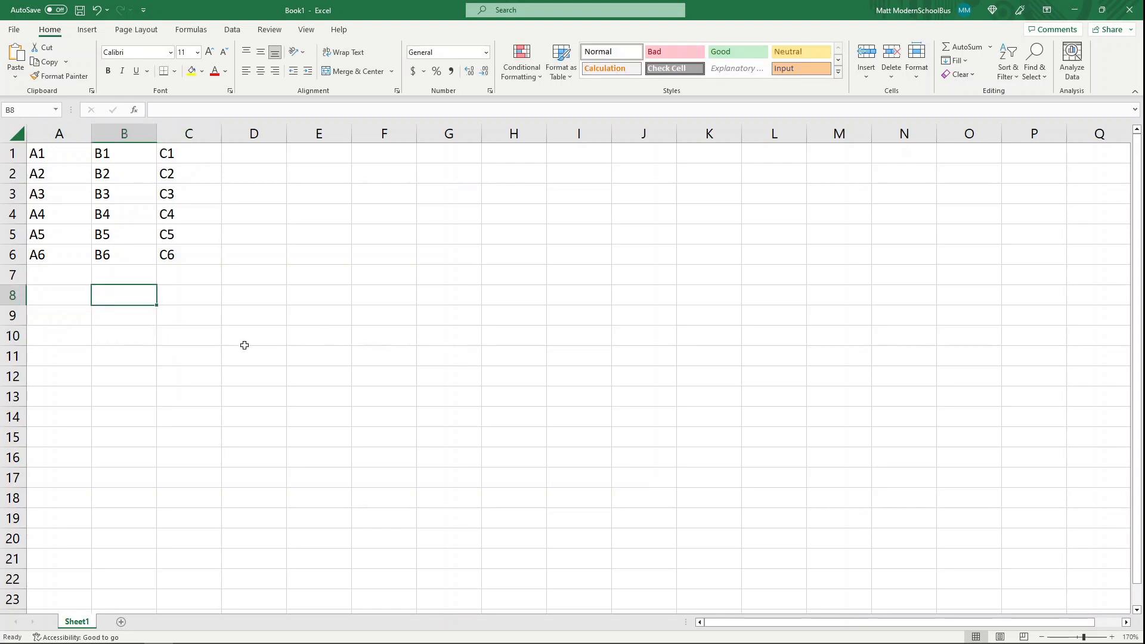
mouse_move(69, 301)
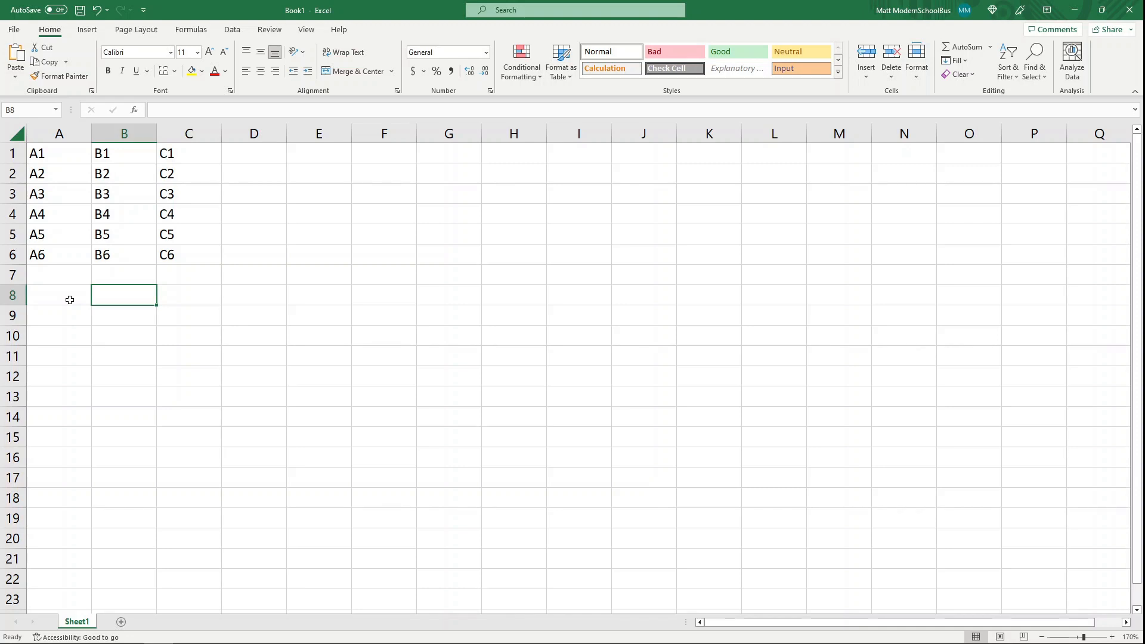
left_click(59, 295)
type("2")
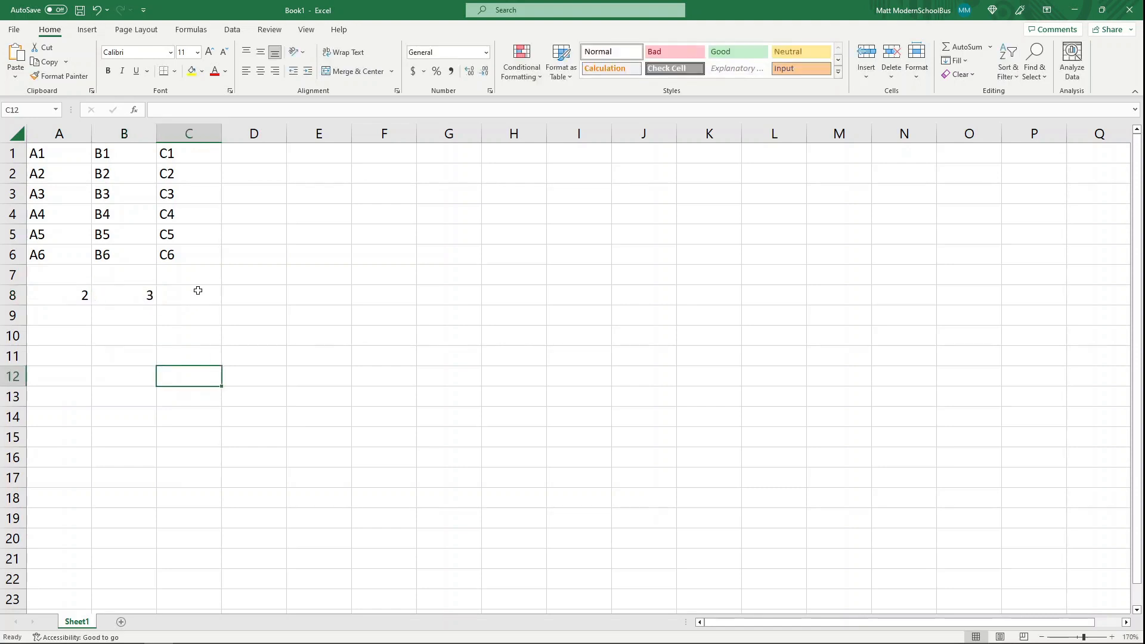
left_click(188, 294)
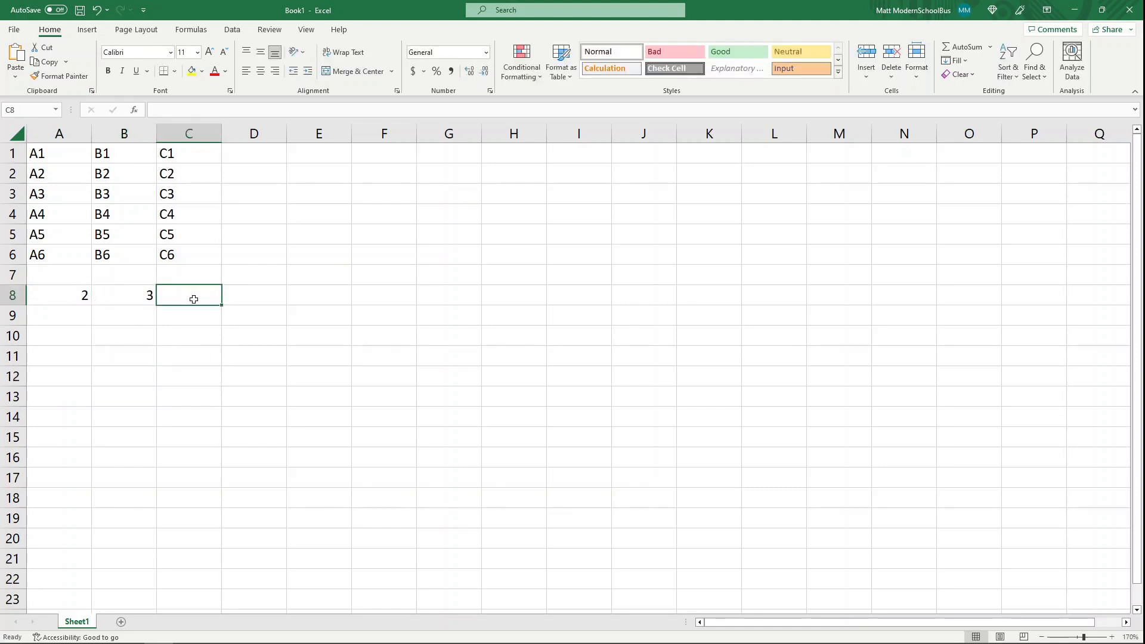
Enter the formula =A8+B8 in C8 so it displays 5
type("=")
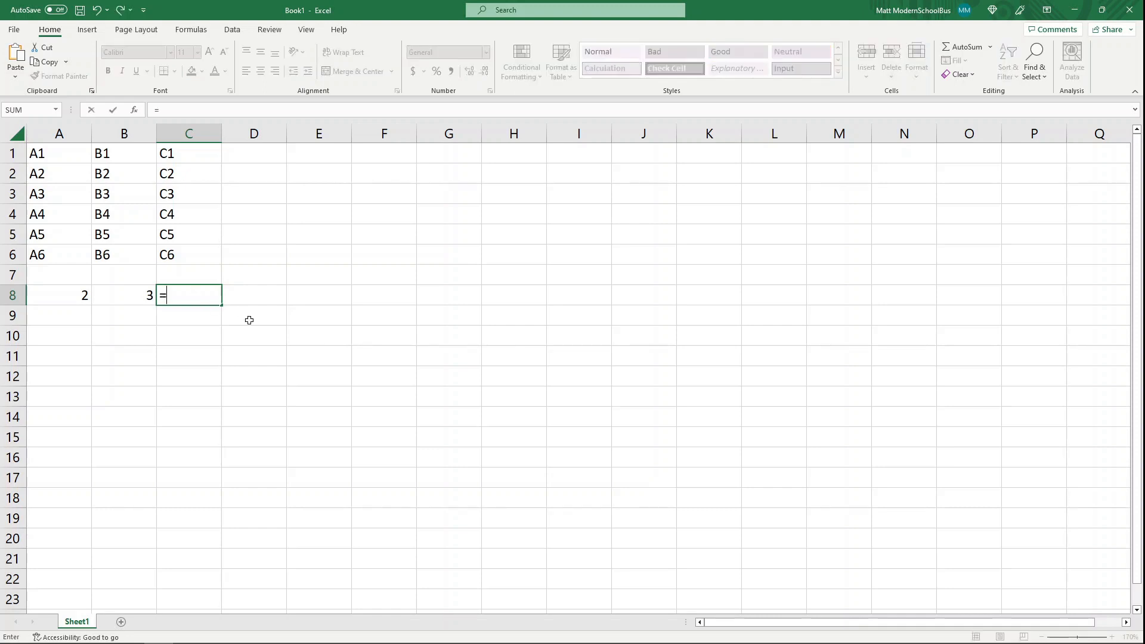
left_click(60, 294)
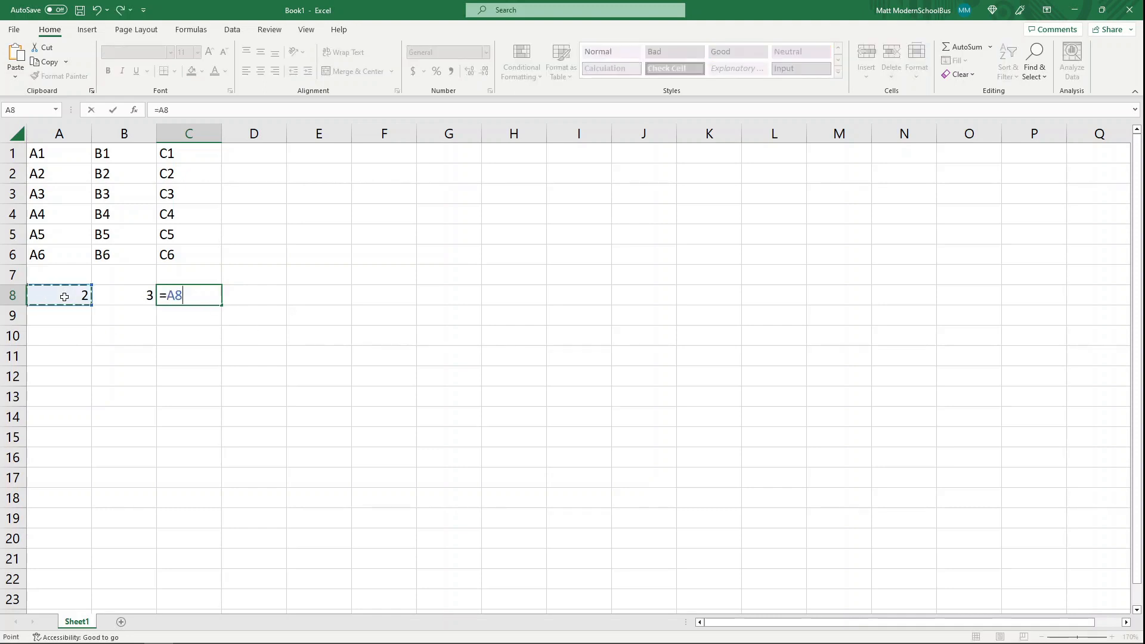
type("+")
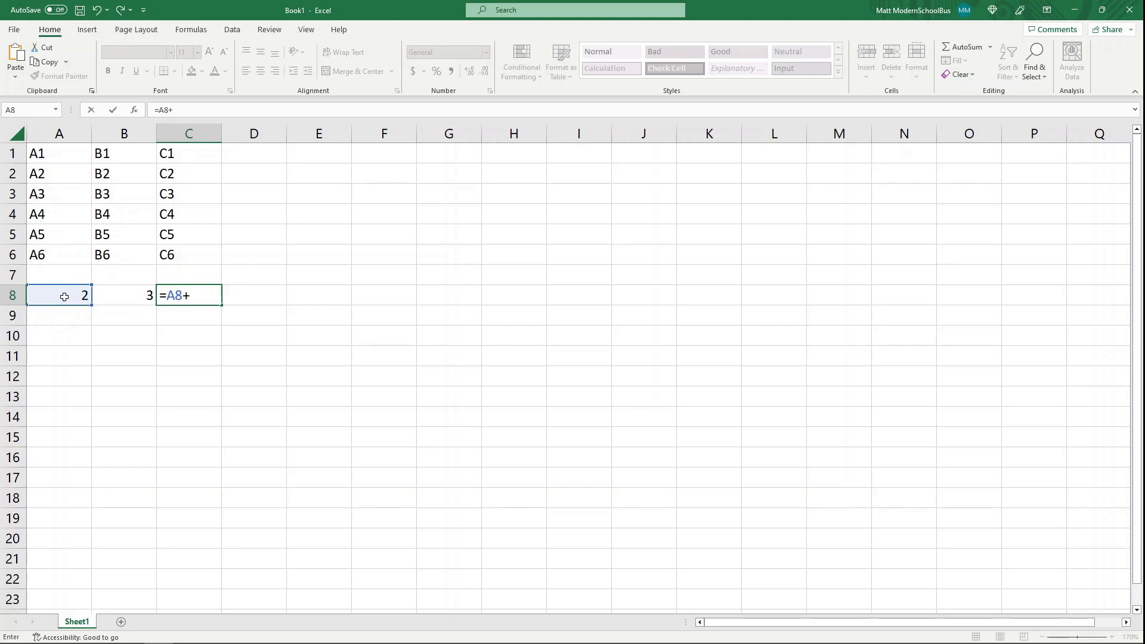
left_click(125, 295)
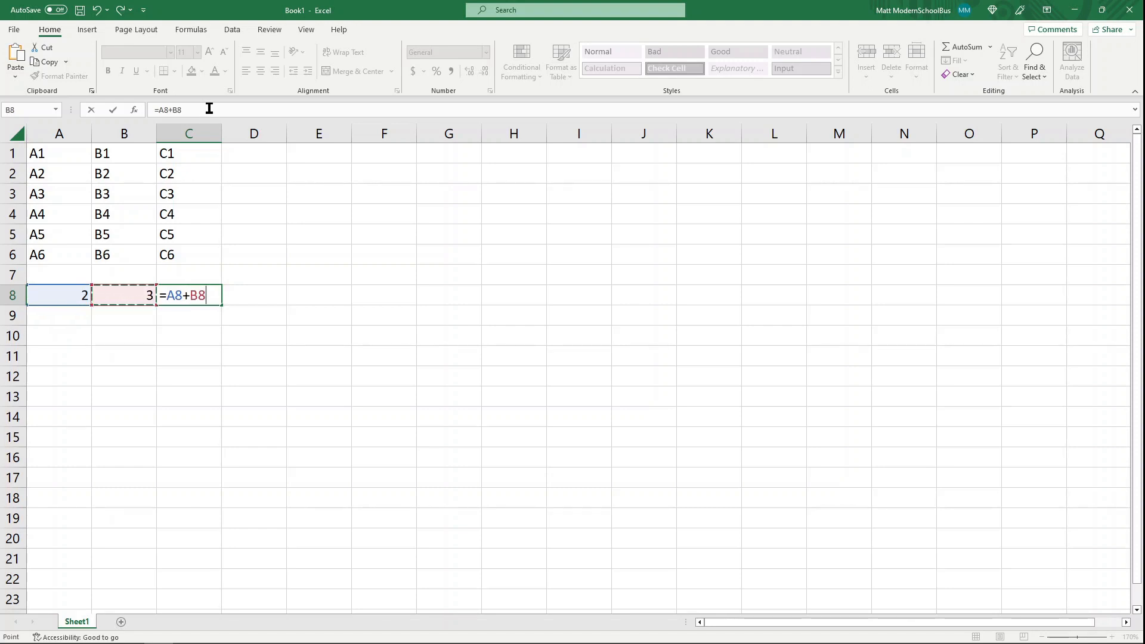
mouse_move(53, 293)
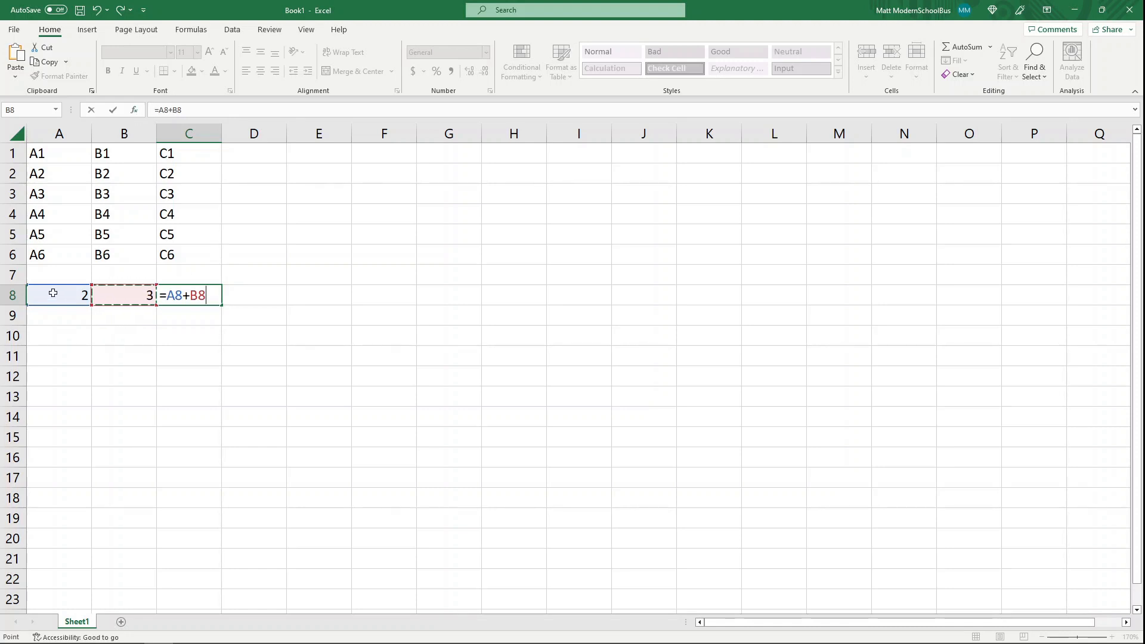
mouse_move(73, 280)
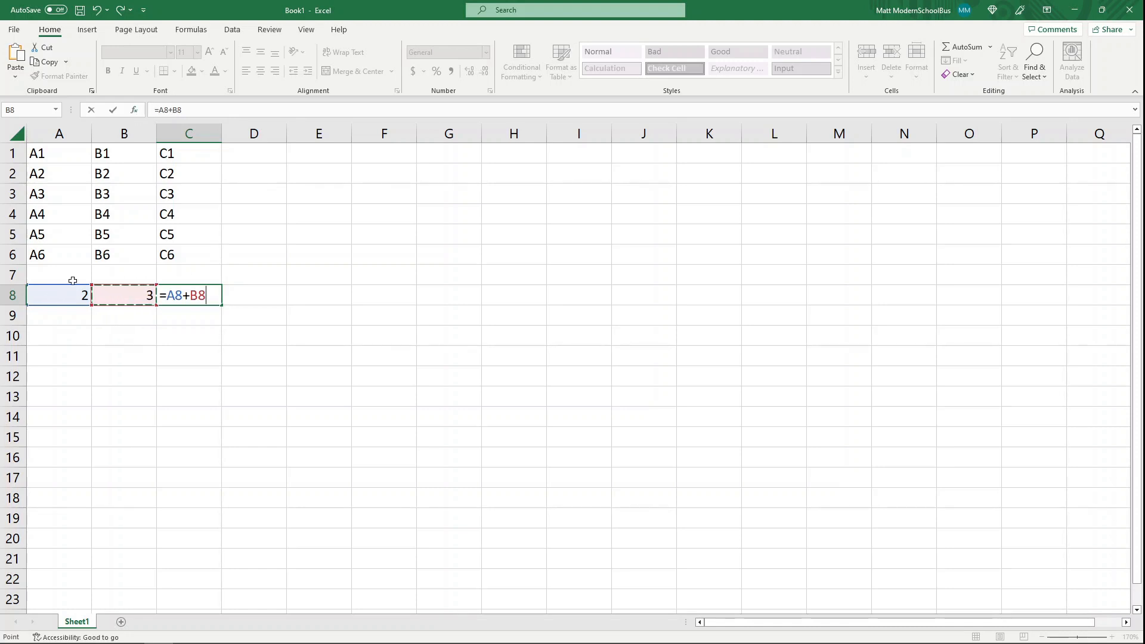
mouse_move(128, 291)
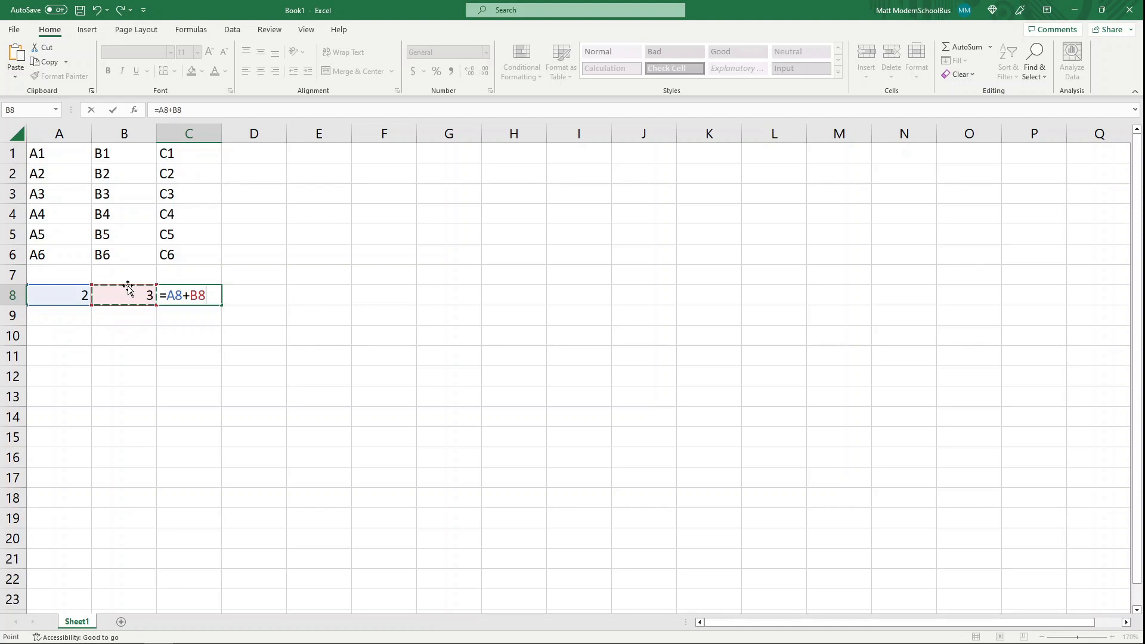
left_click(235, 109)
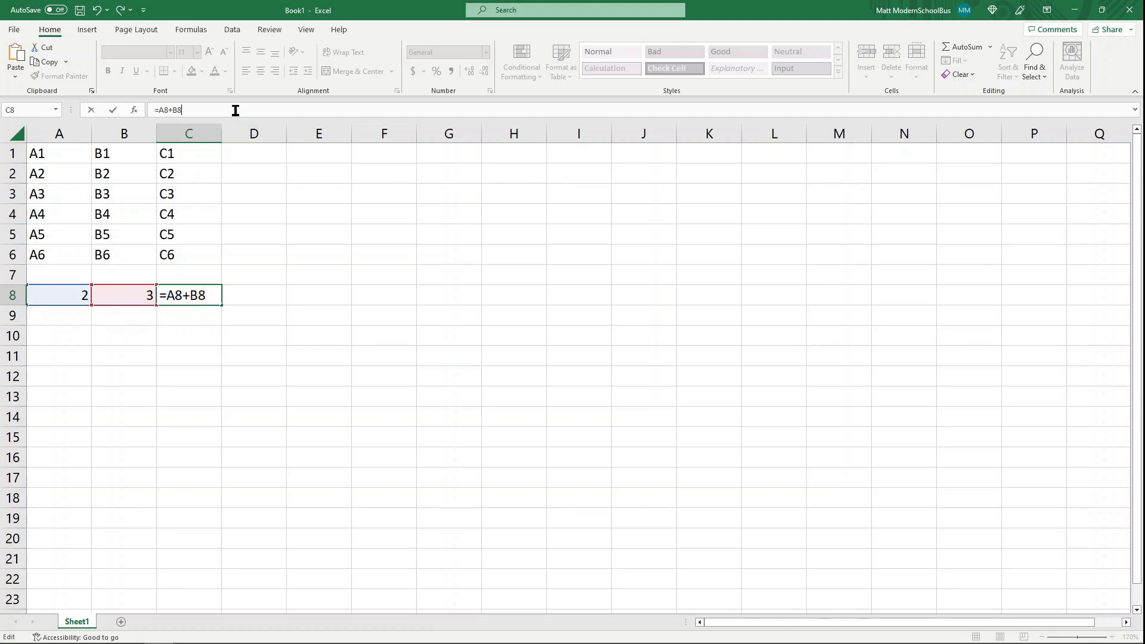
key("Return")
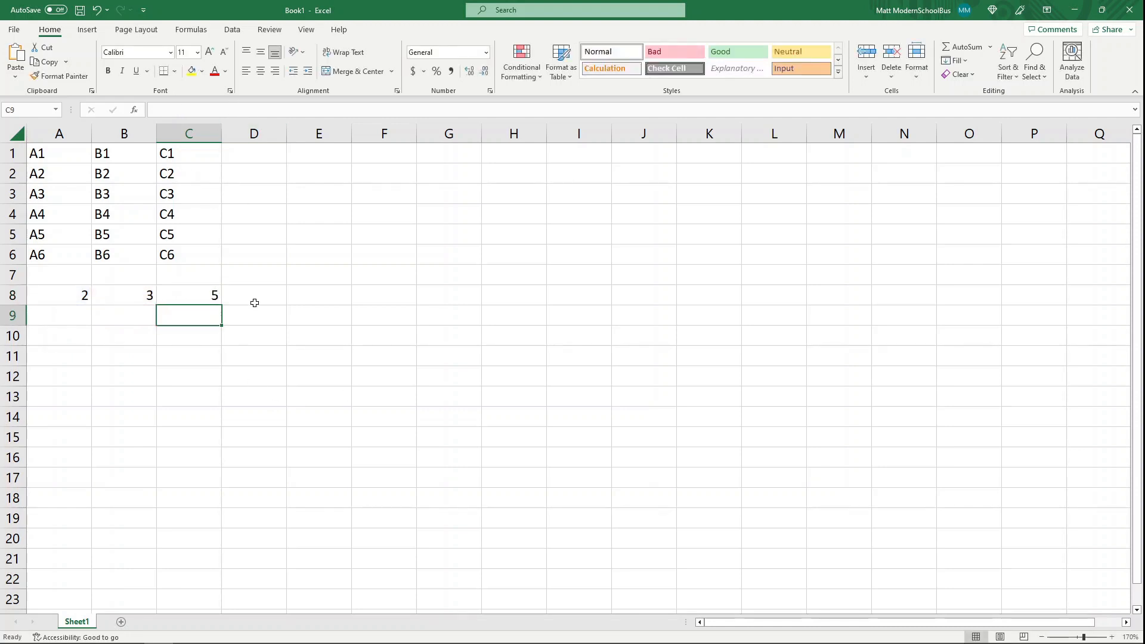
Start the formula =A8-B8 in C9 by referencing A8, minus, B8
left_click(189, 295)
type("=")
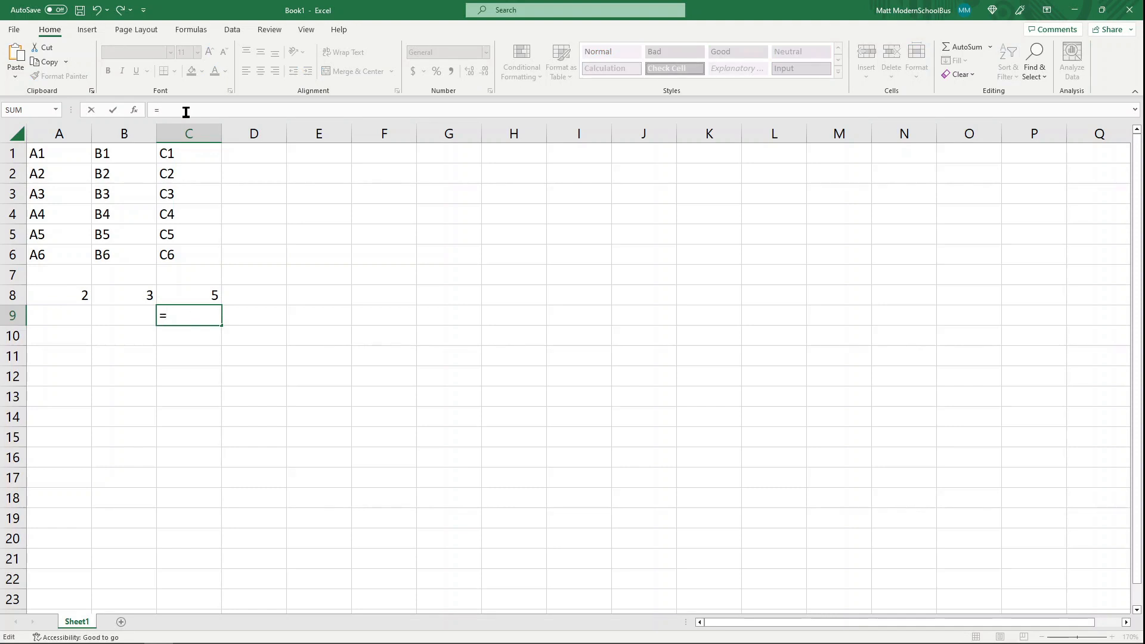
type("A")
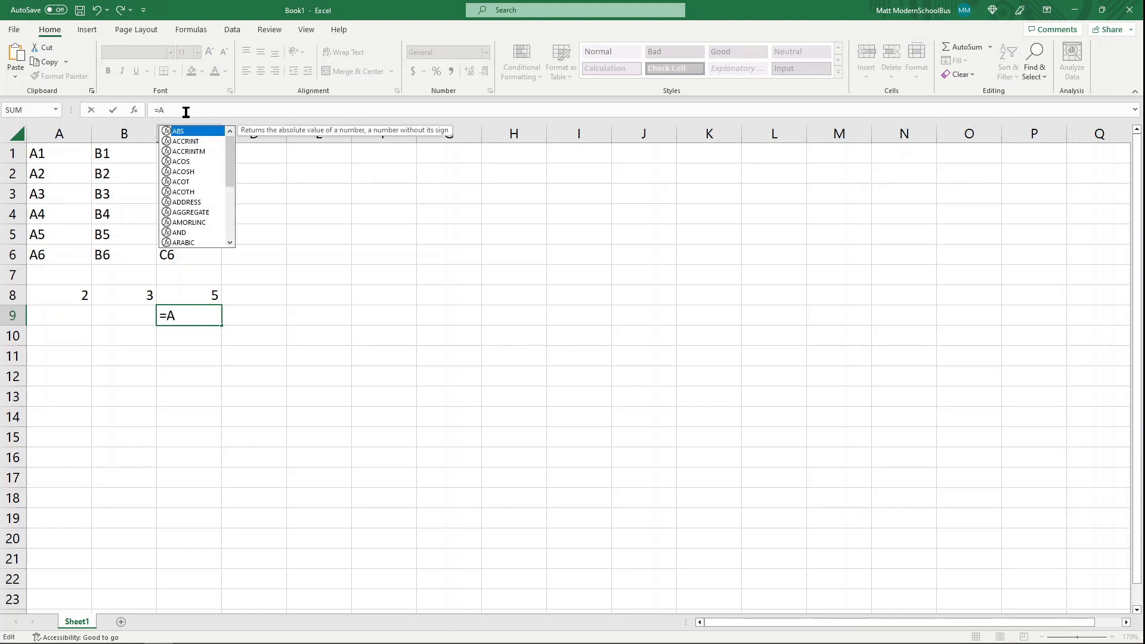
left_click(58, 295)
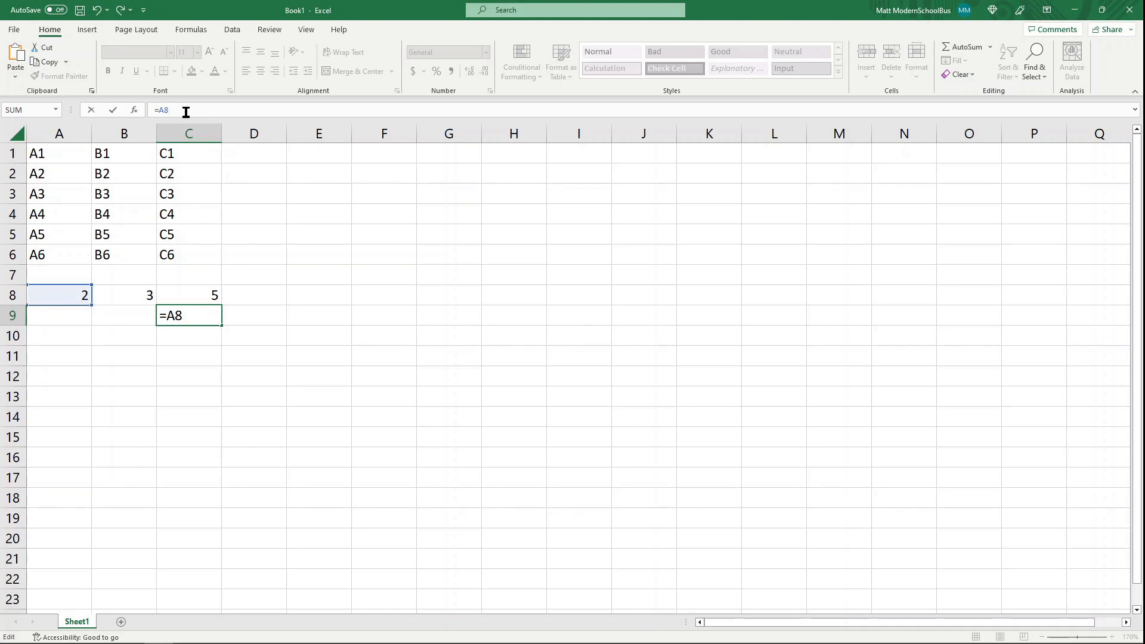
type("-")
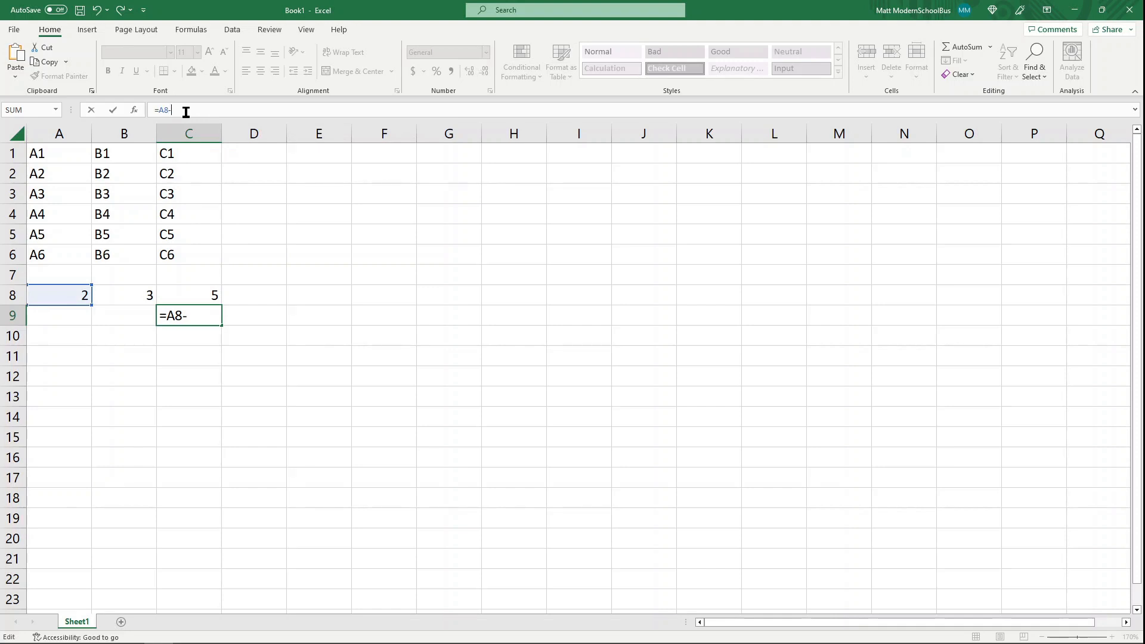
left_click(123, 294)
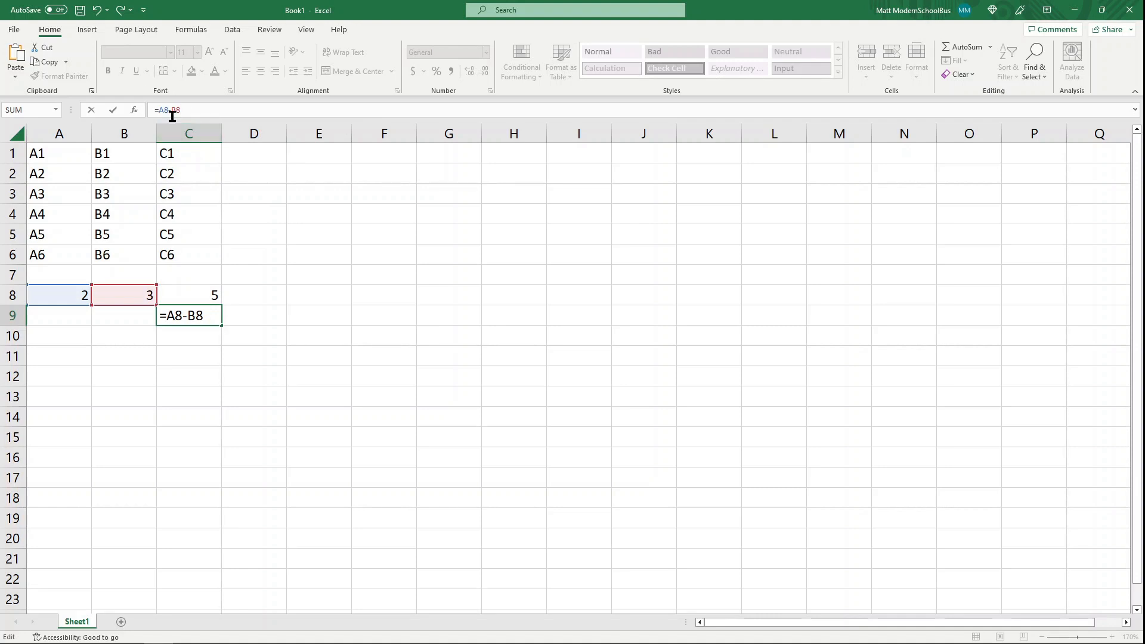
mouse_move(124, 294)
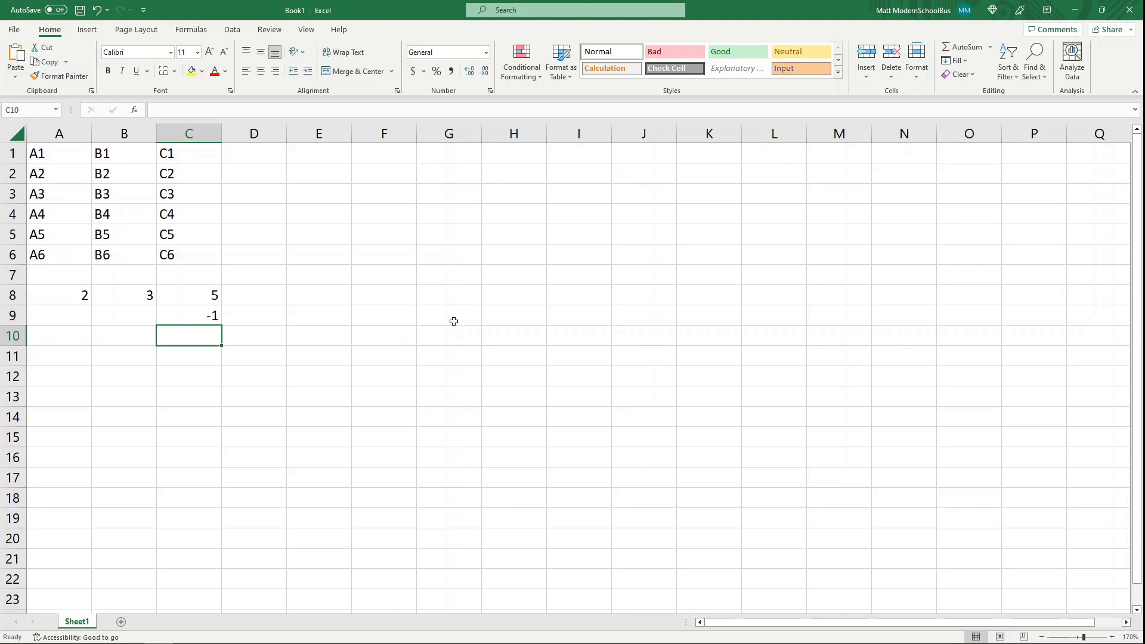
mouse_move(327, 323)
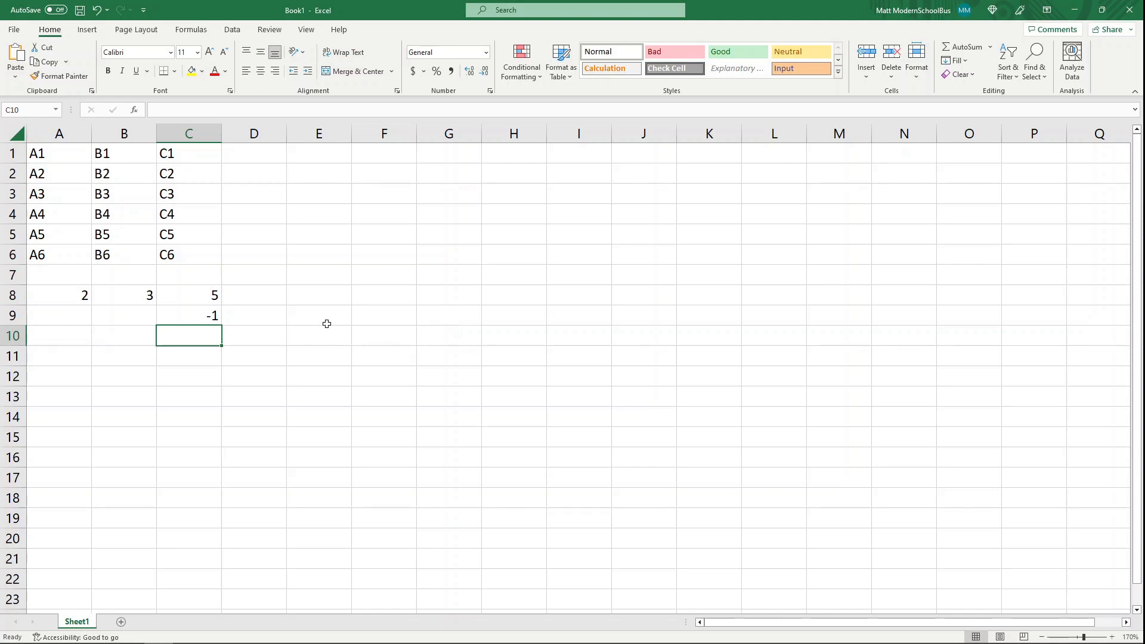
mouse_move(119, 284)
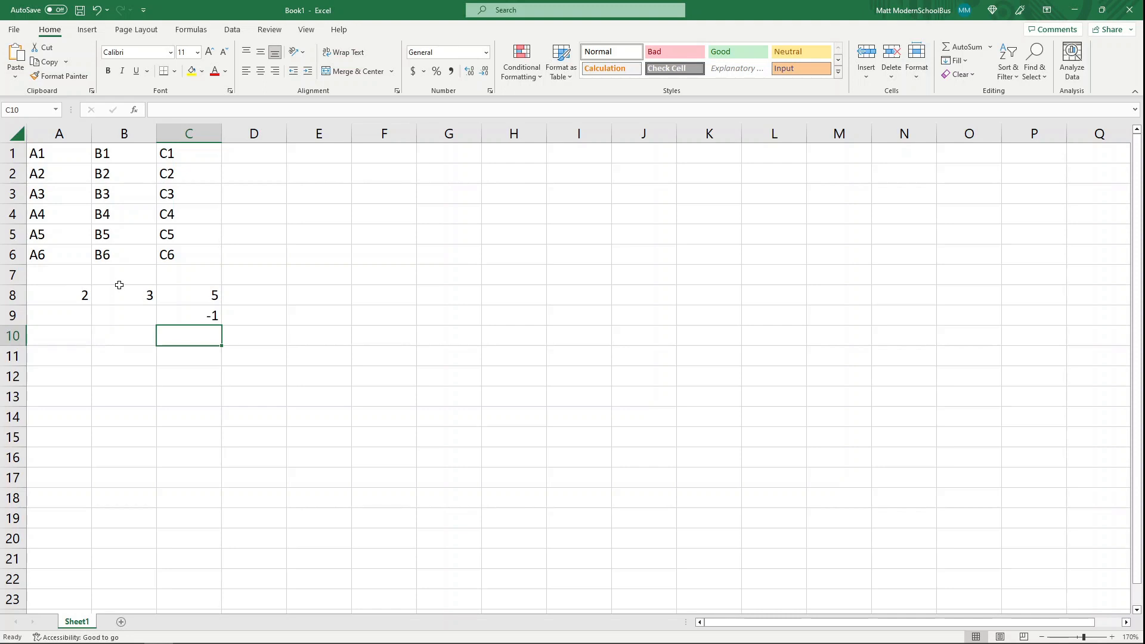
Review C8 and C9 to confirm the formulas behind the 5 and -1 results
left_click(188, 294)
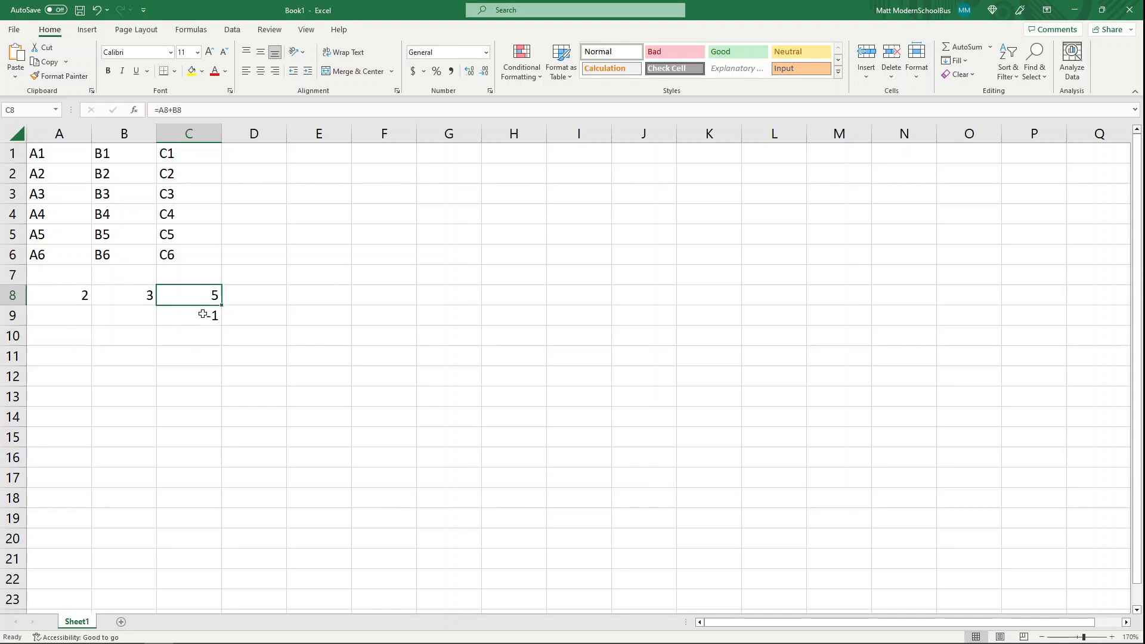
mouse_move(206, 308)
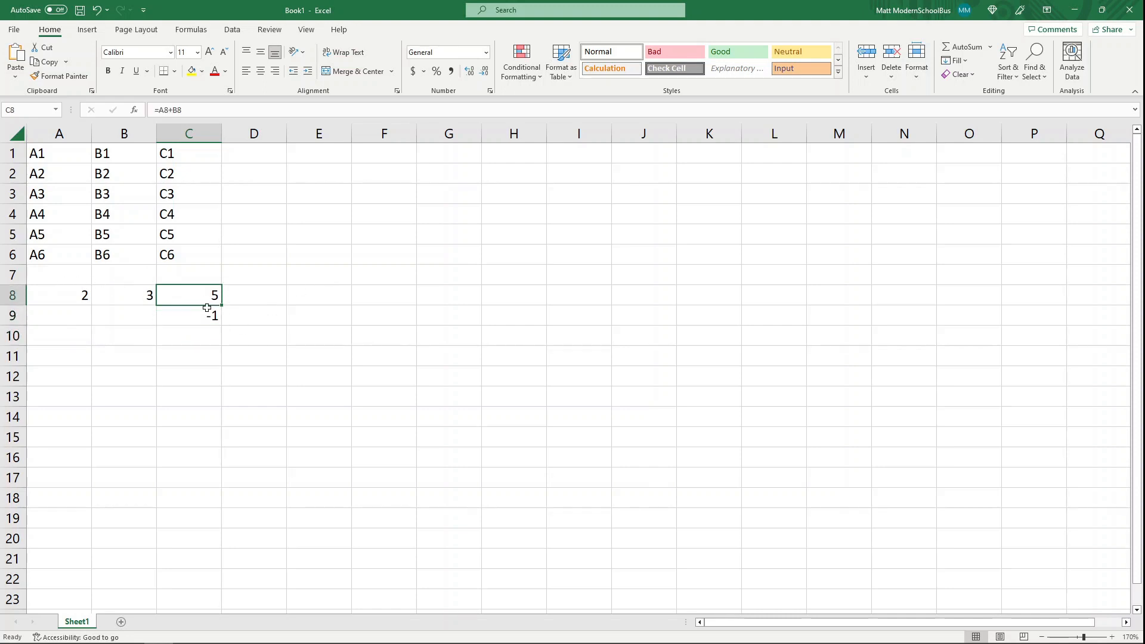
left_click(189, 315)
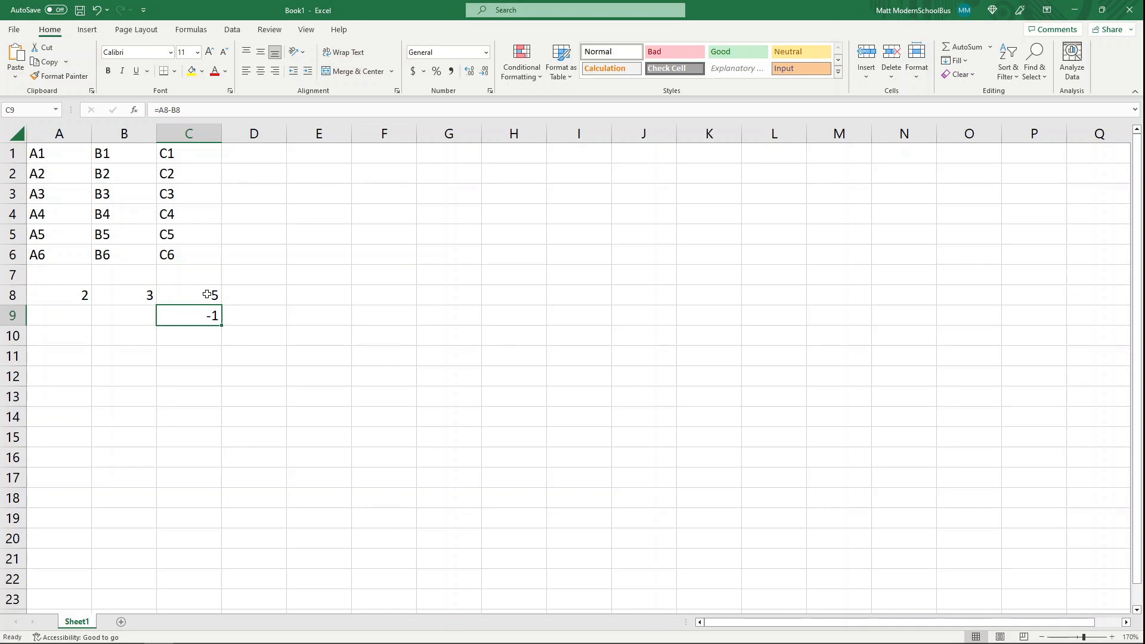